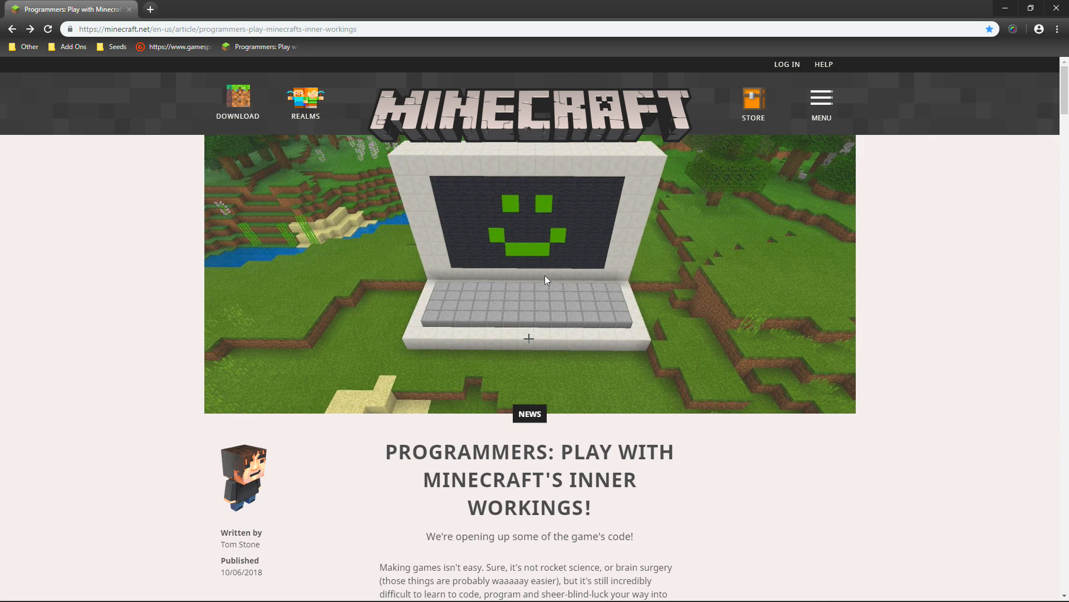
# Step: Scroll through the article's opening paragraphs on the open-source plan, reading back over them
pyautogui.scroll(-3)
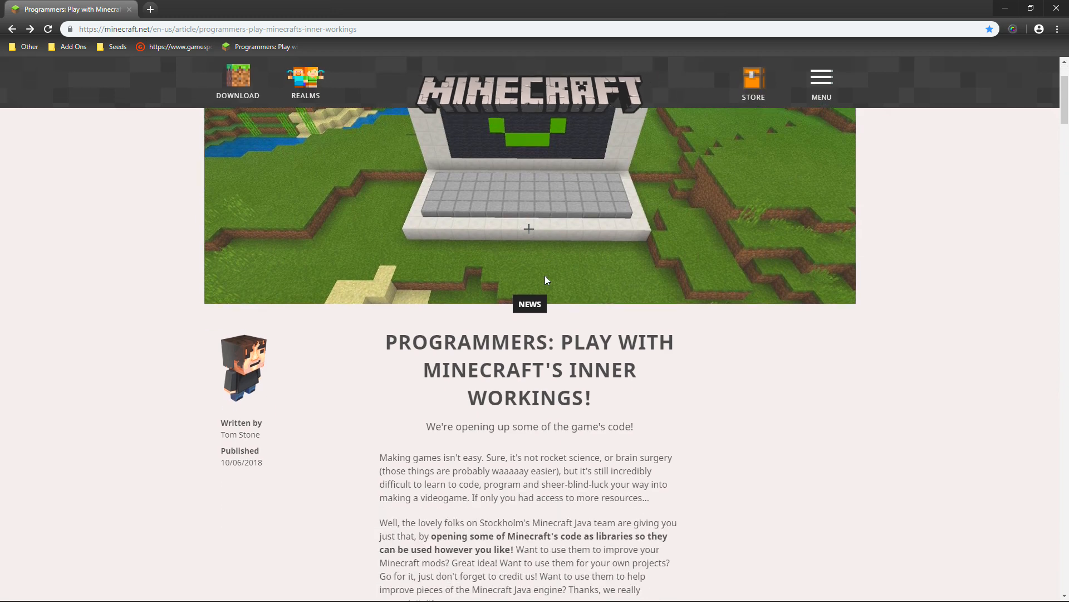
pyautogui.scroll(-3)
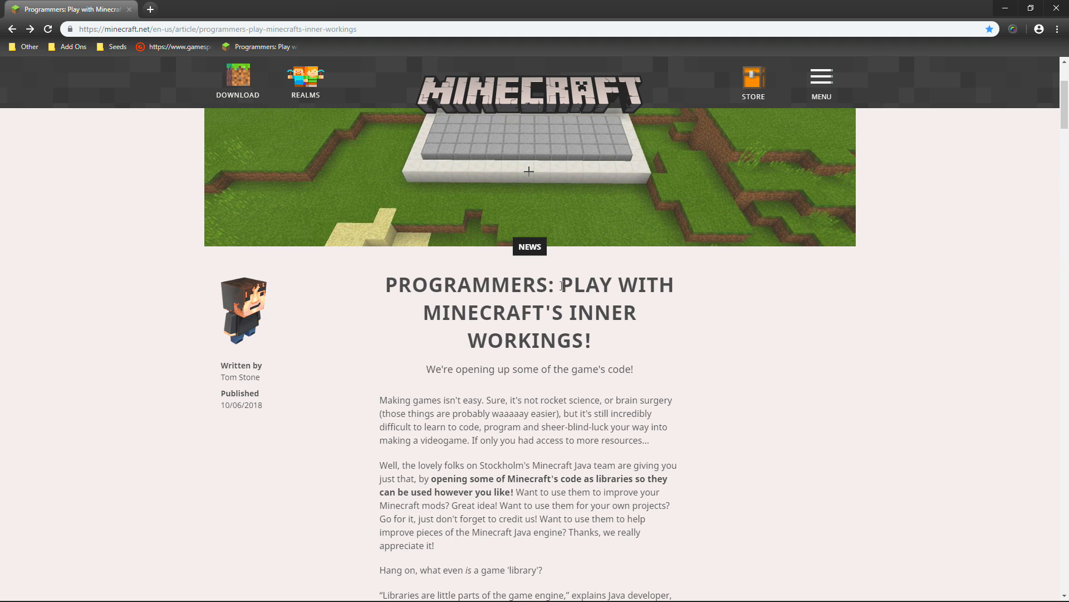
pyautogui.moveTo(282, 384)
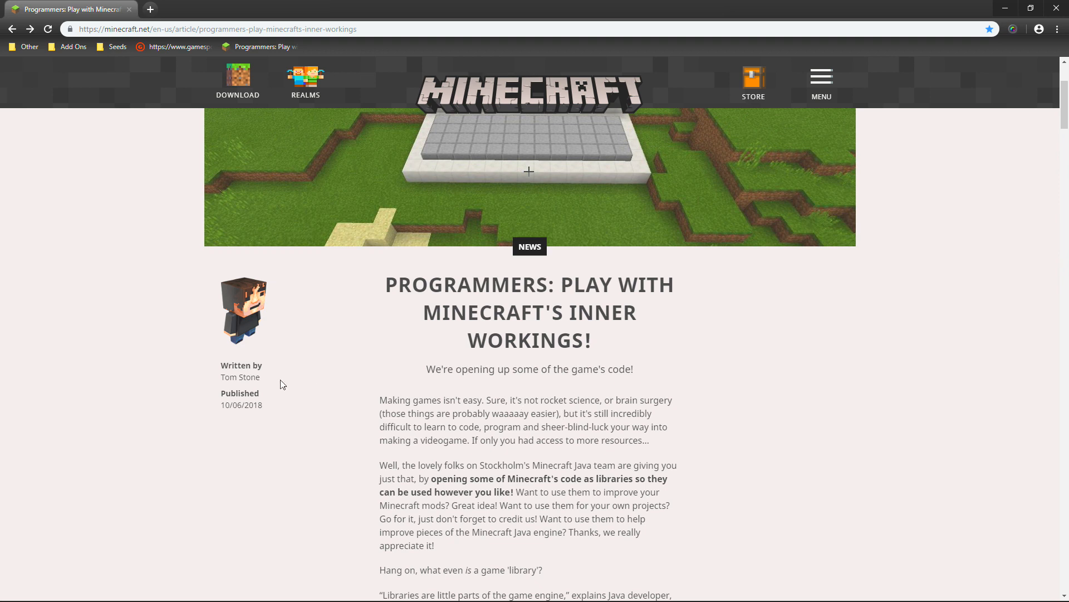
pyautogui.scroll(-3)
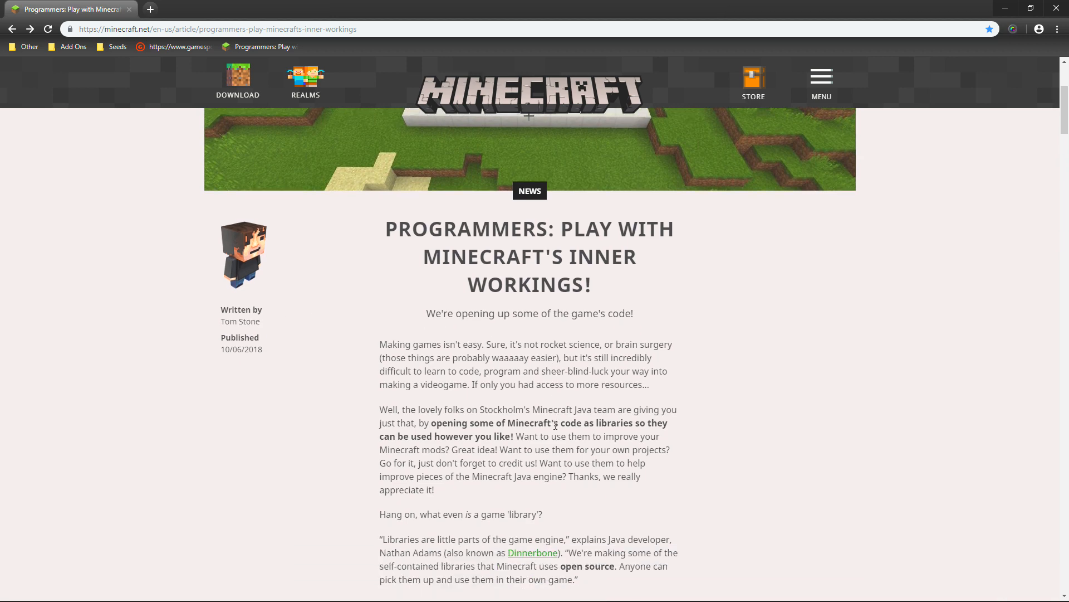
pyautogui.scroll(-3)
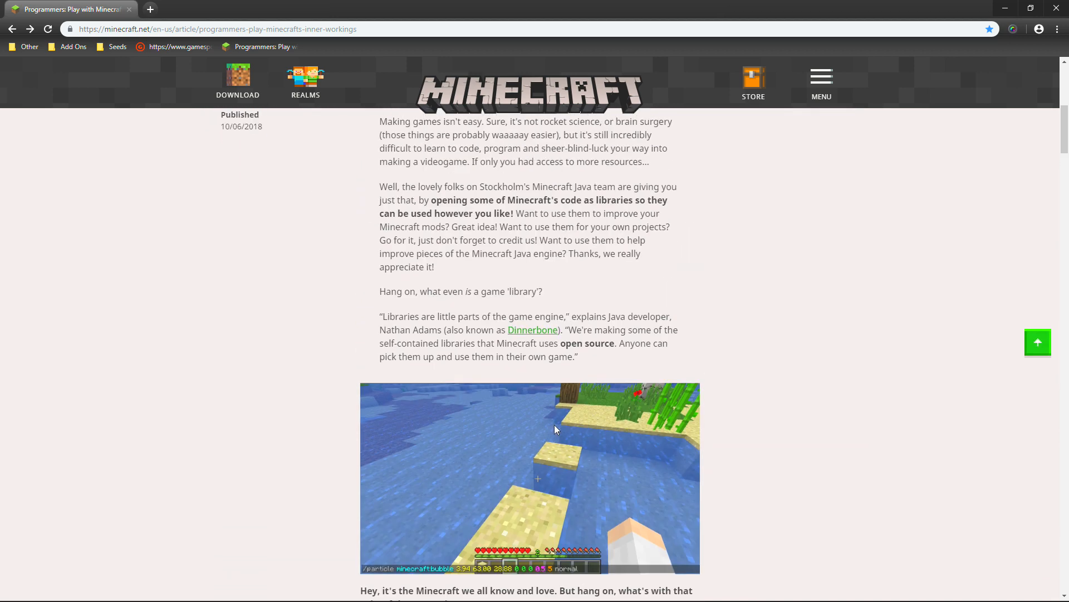
pyautogui.scroll(-3)
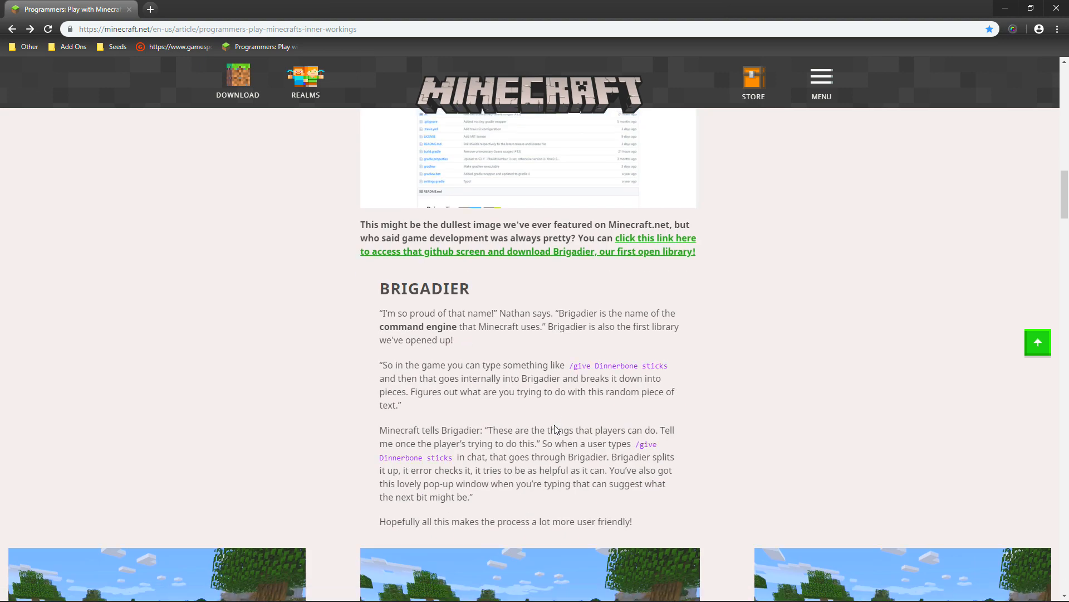
pyautogui.scroll(-3)
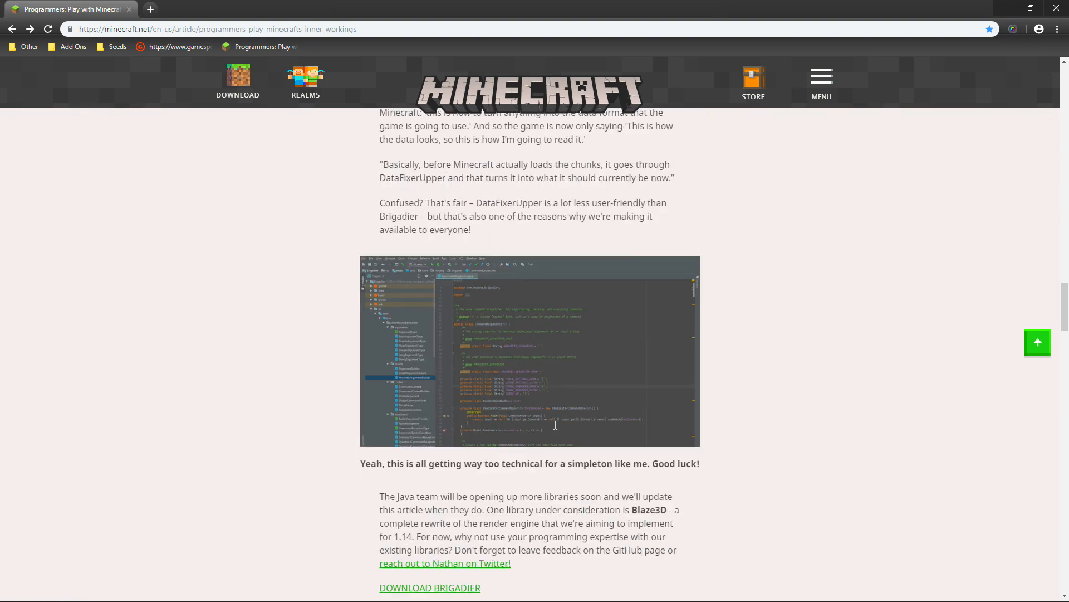
pyautogui.scroll(3)
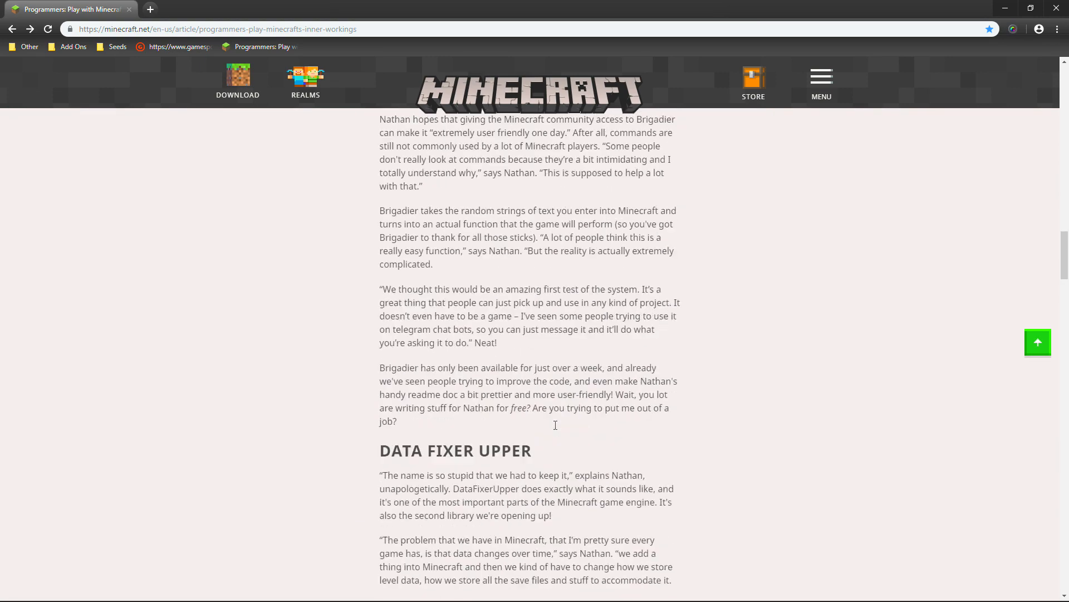
pyautogui.scroll(3)
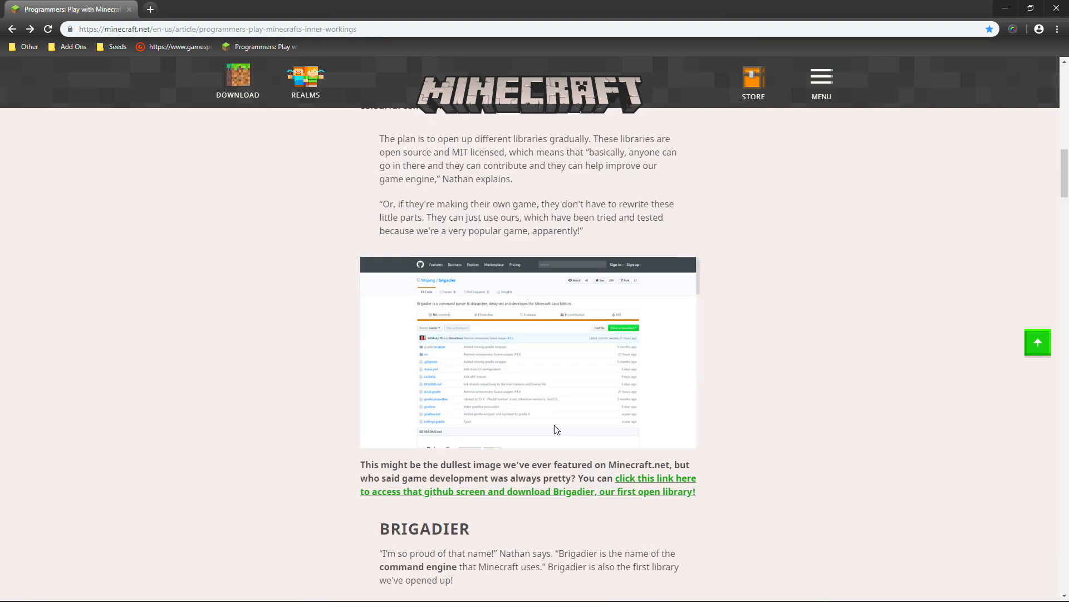
pyautogui.scroll(3)
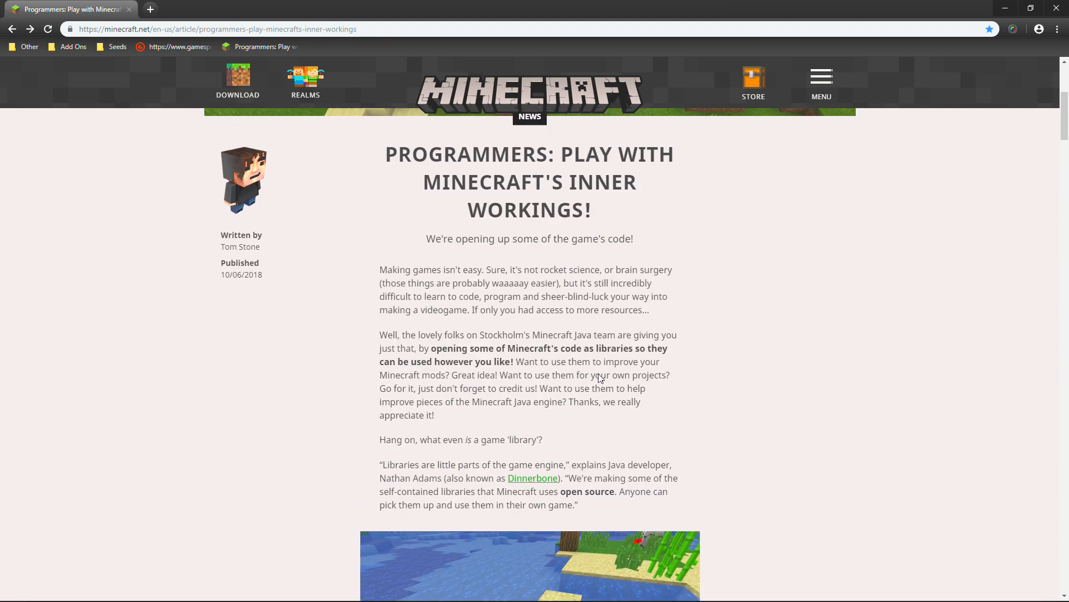
pyautogui.scroll(-3)
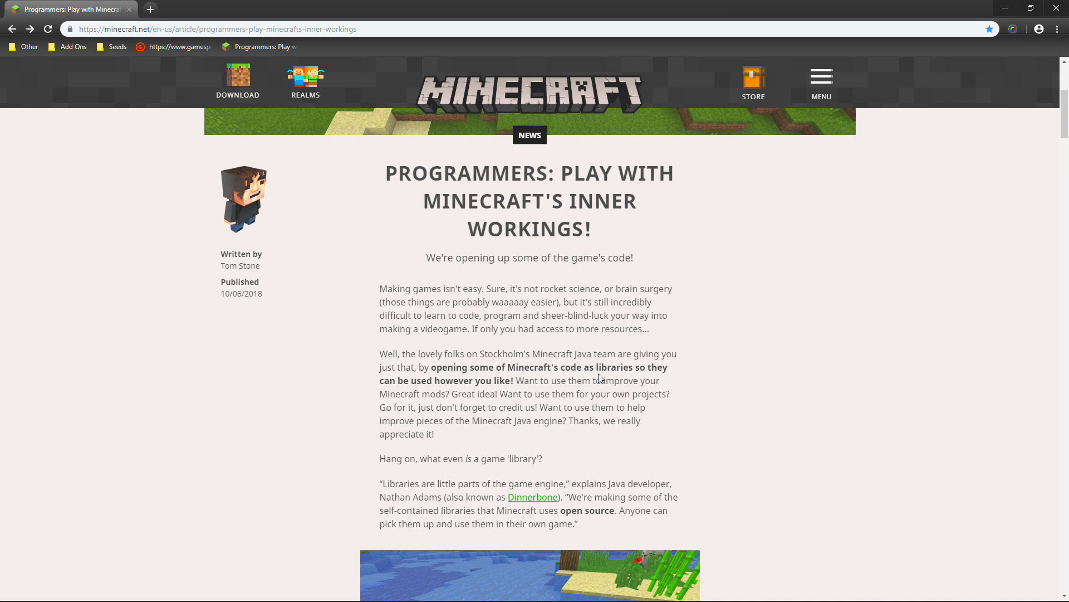
pyautogui.moveTo(569, 445)
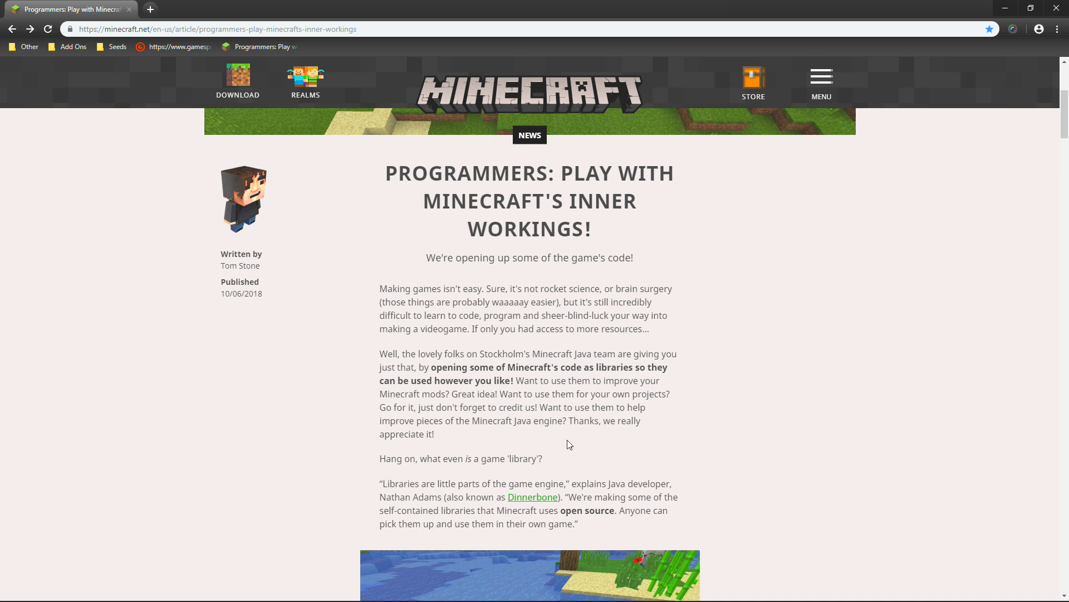
pyautogui.moveTo(442, 254)
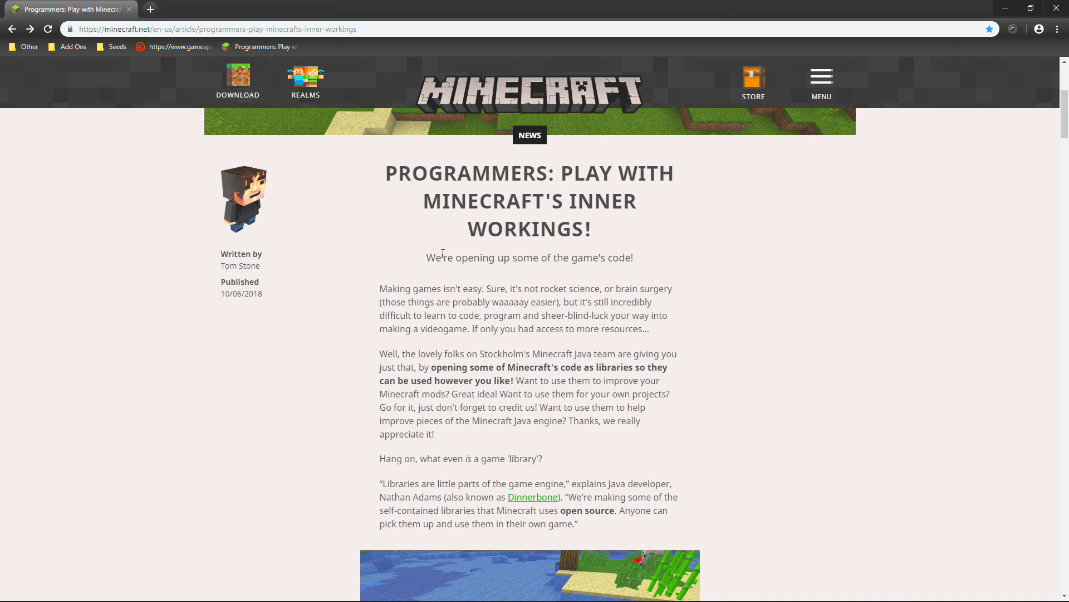
pyautogui.moveTo(439, 292)
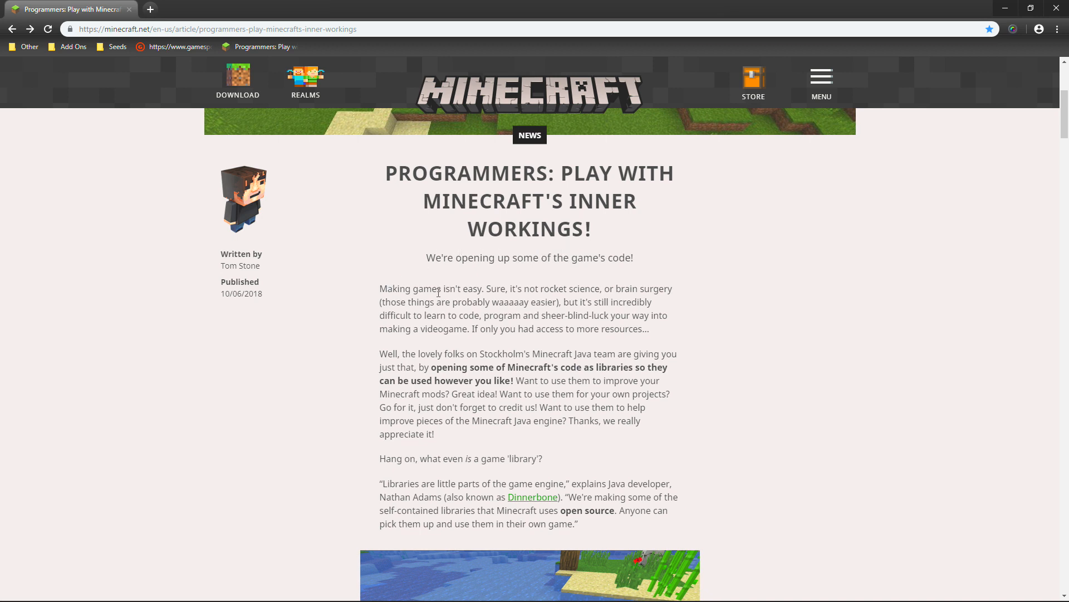
pyautogui.moveTo(439, 292)
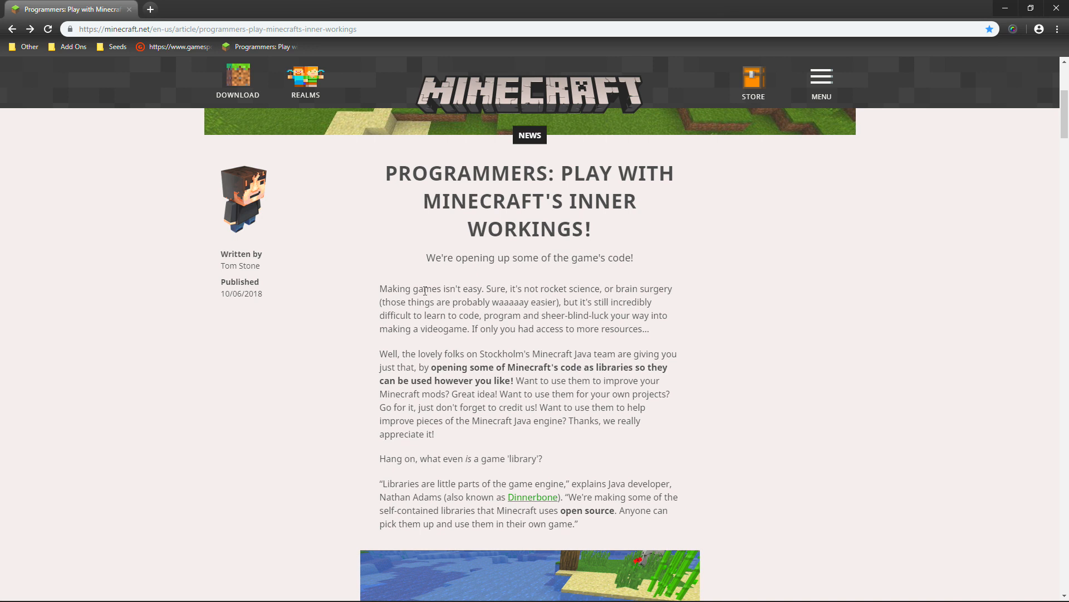
pyautogui.moveTo(403, 468)
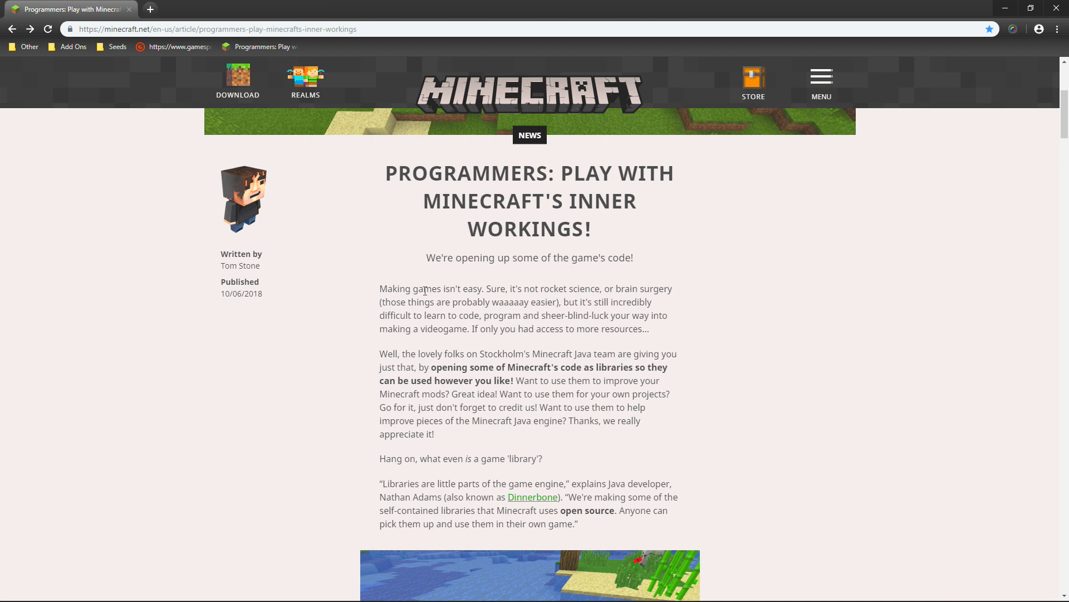
# Step: Scroll on to the quote about gradually opening up MIT-licensed libraries above the Brigadier GitHub screenshot
pyautogui.scroll(-3)
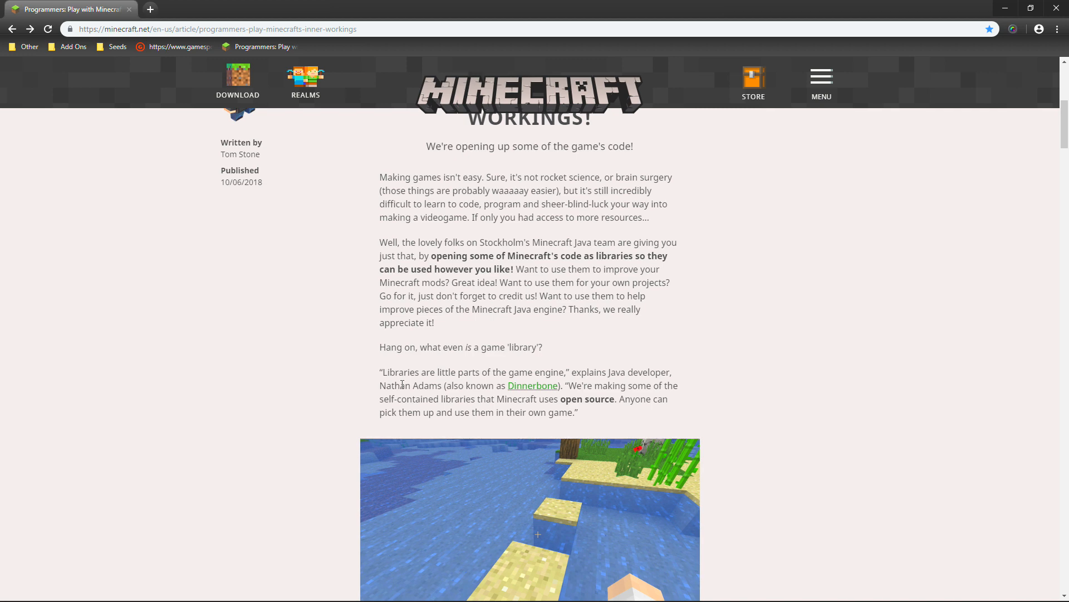
pyautogui.scroll(-3)
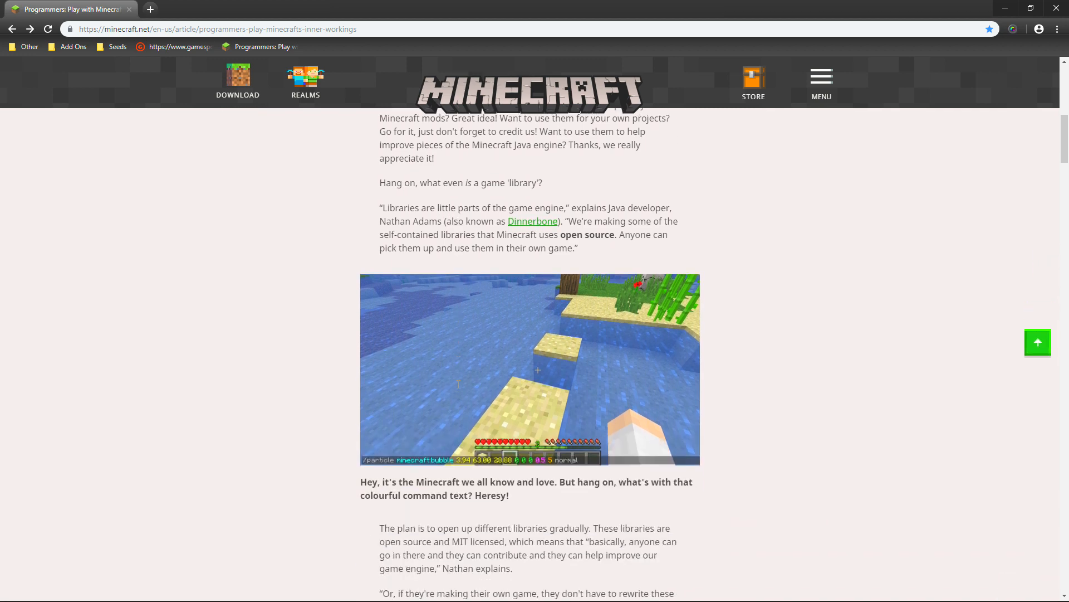
pyautogui.scroll(-3)
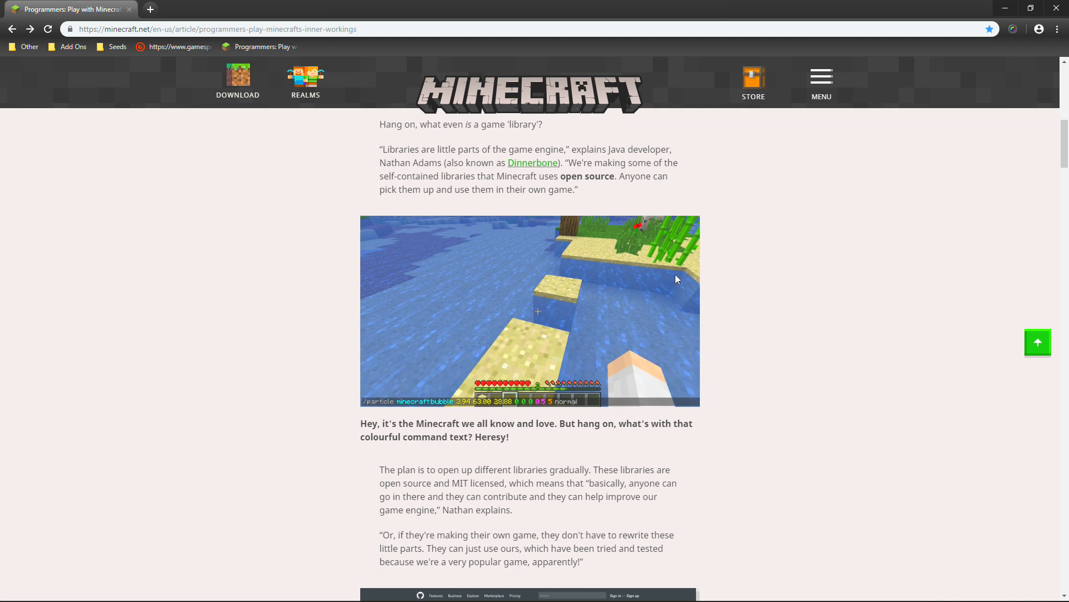
pyautogui.moveTo(379, 415)
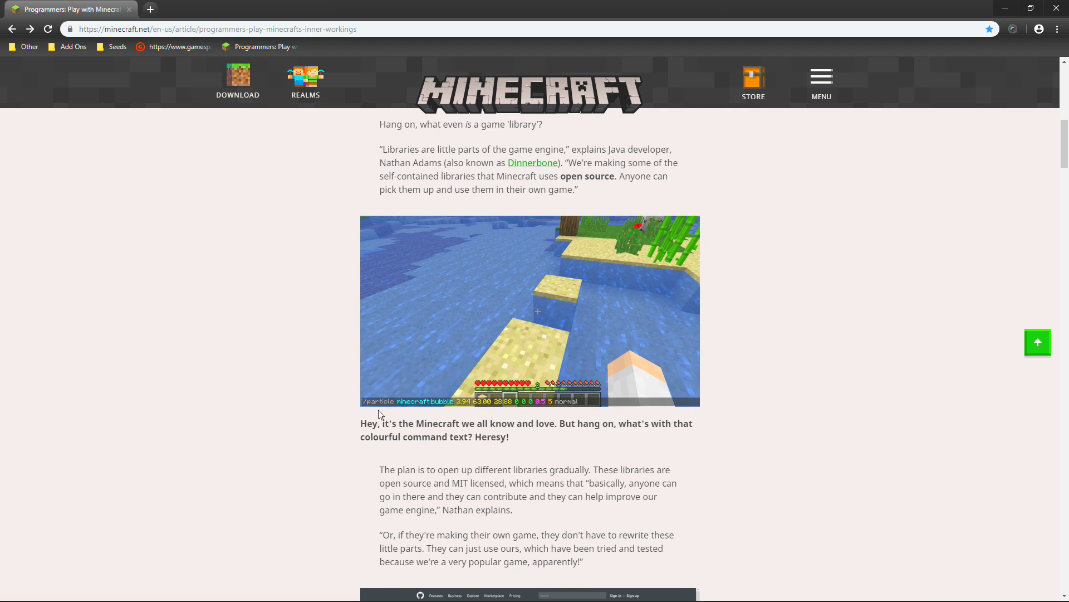
pyautogui.scroll(-3)
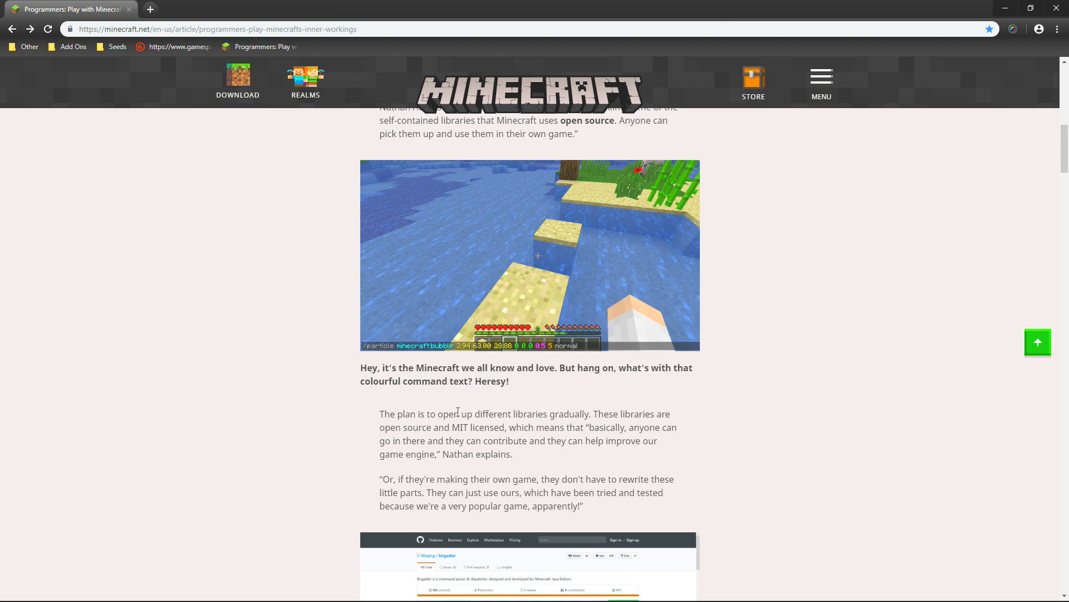
pyautogui.moveTo(599, 420)
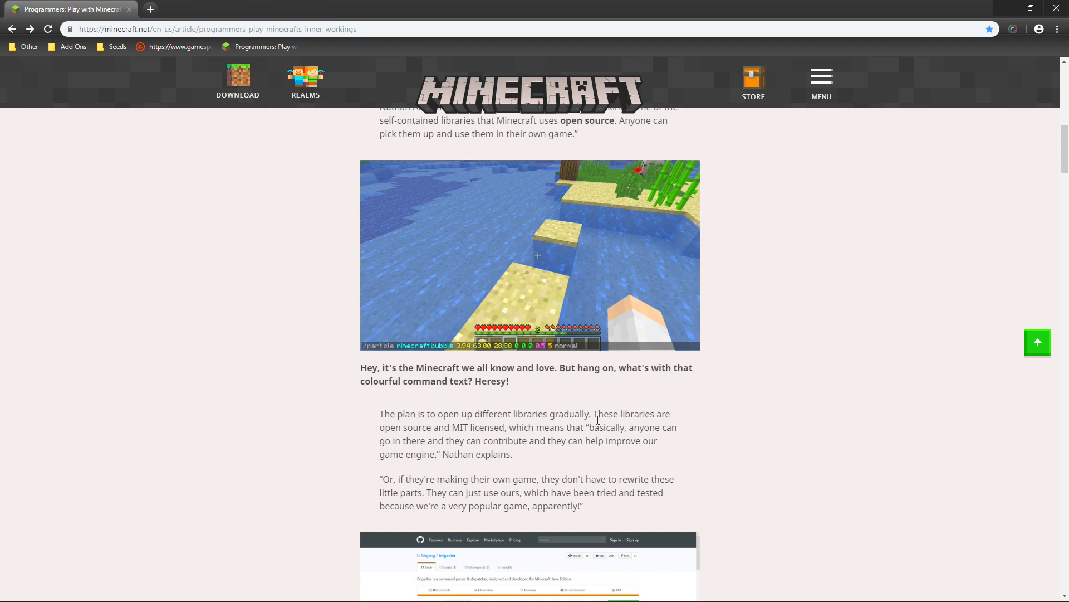
pyautogui.scroll(-3)
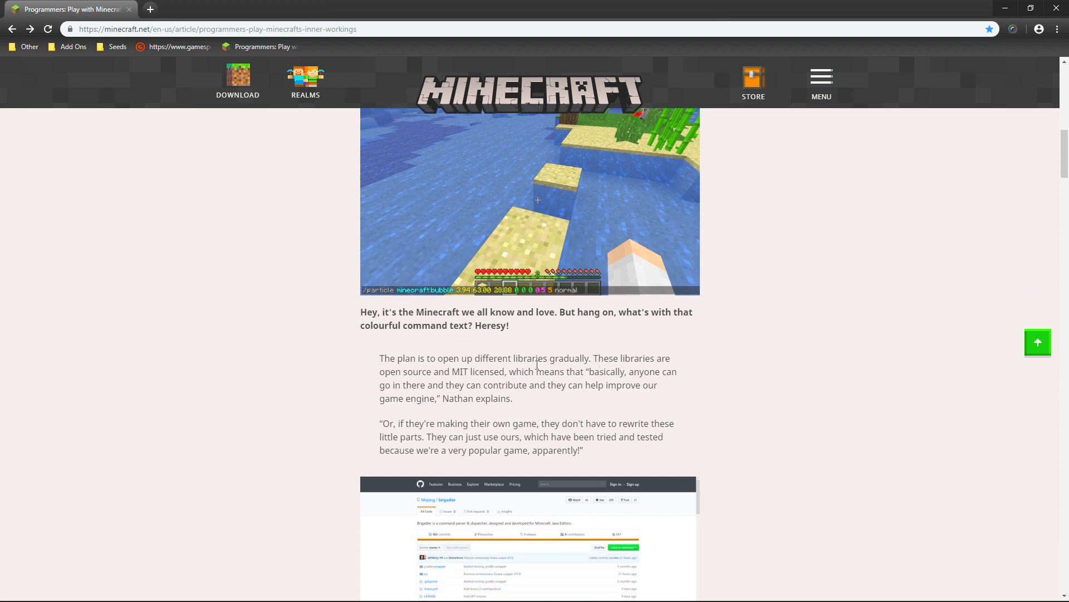
pyautogui.moveTo(646, 369)
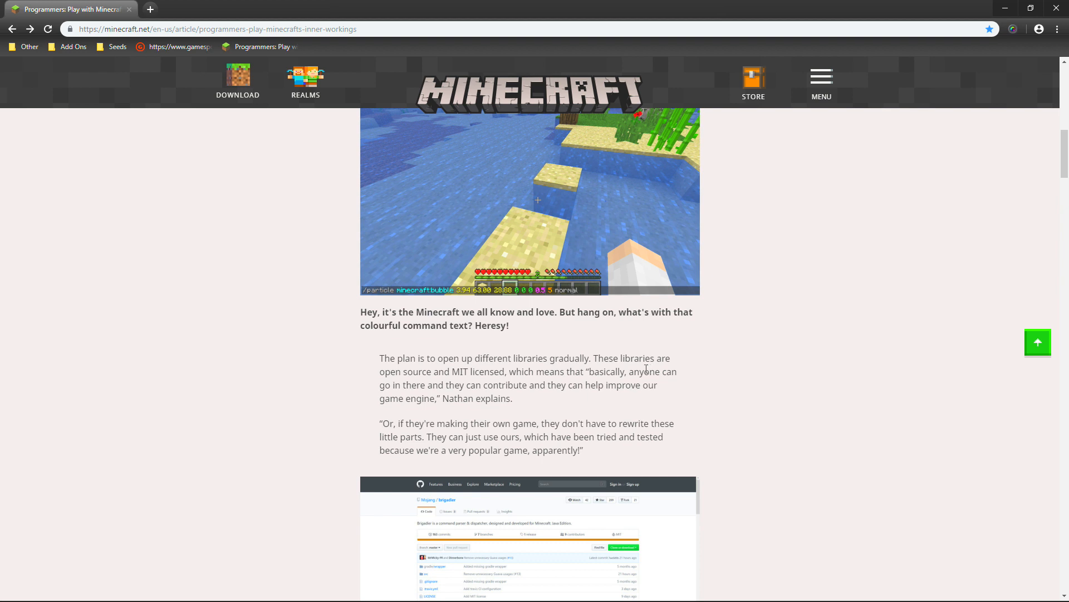
pyautogui.moveTo(569, 387)
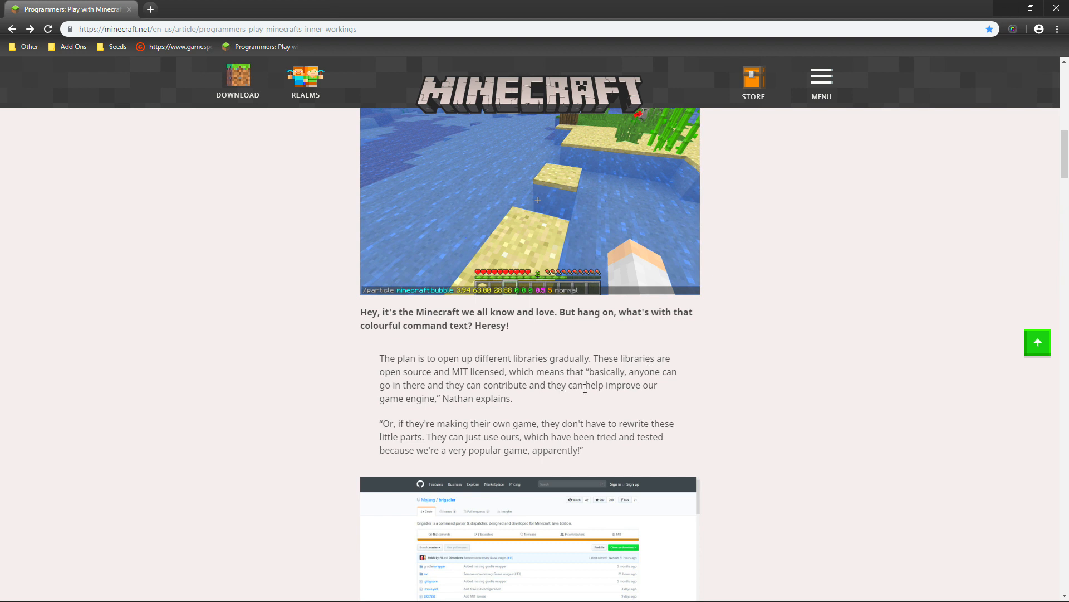
pyautogui.scroll(-3)
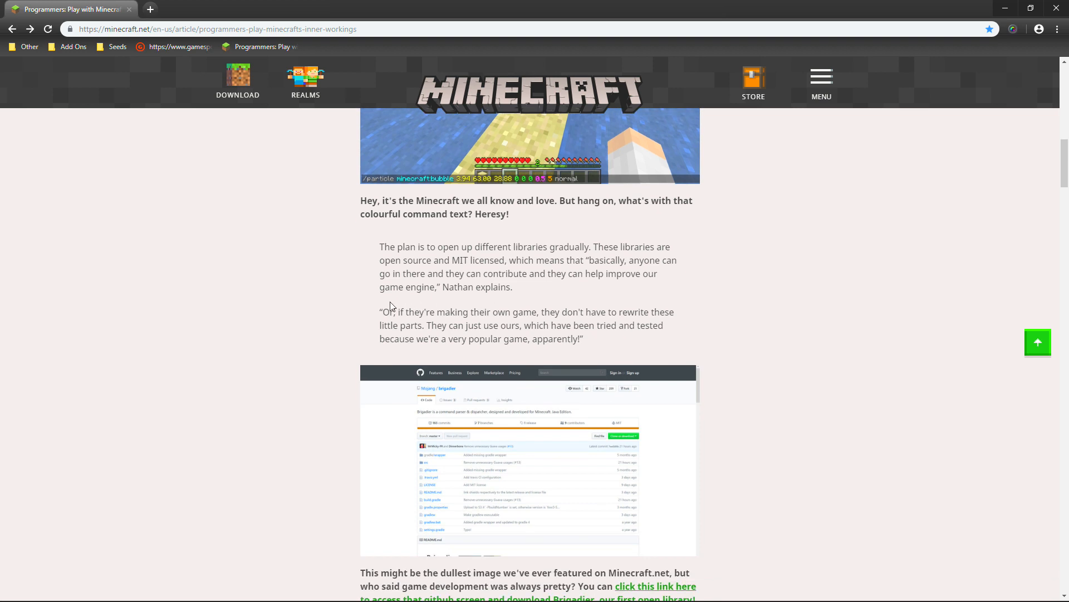
pyautogui.moveTo(431, 311)
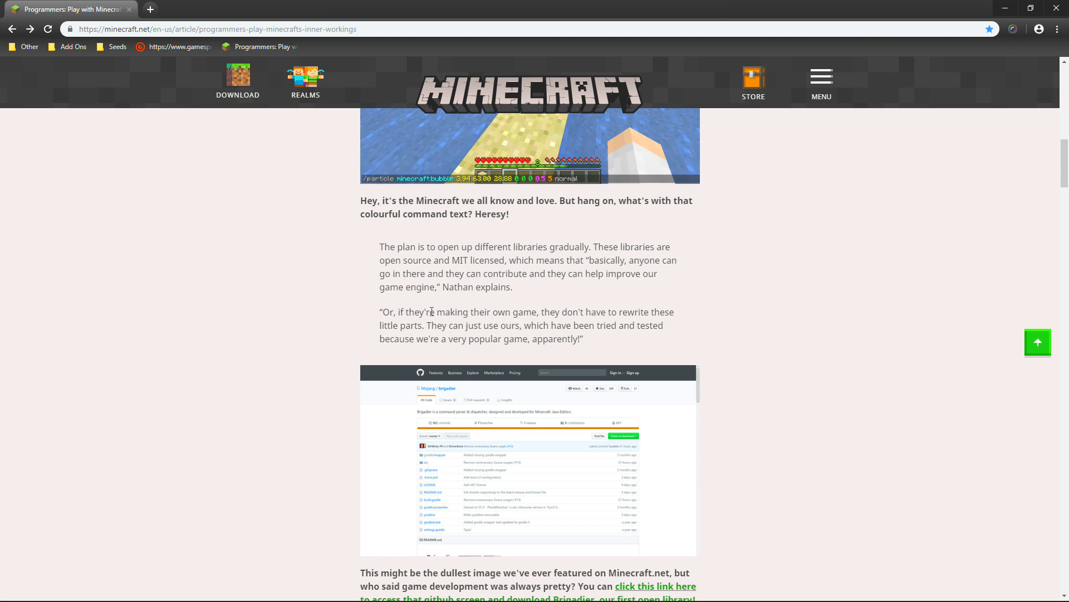
pyautogui.moveTo(591, 346)
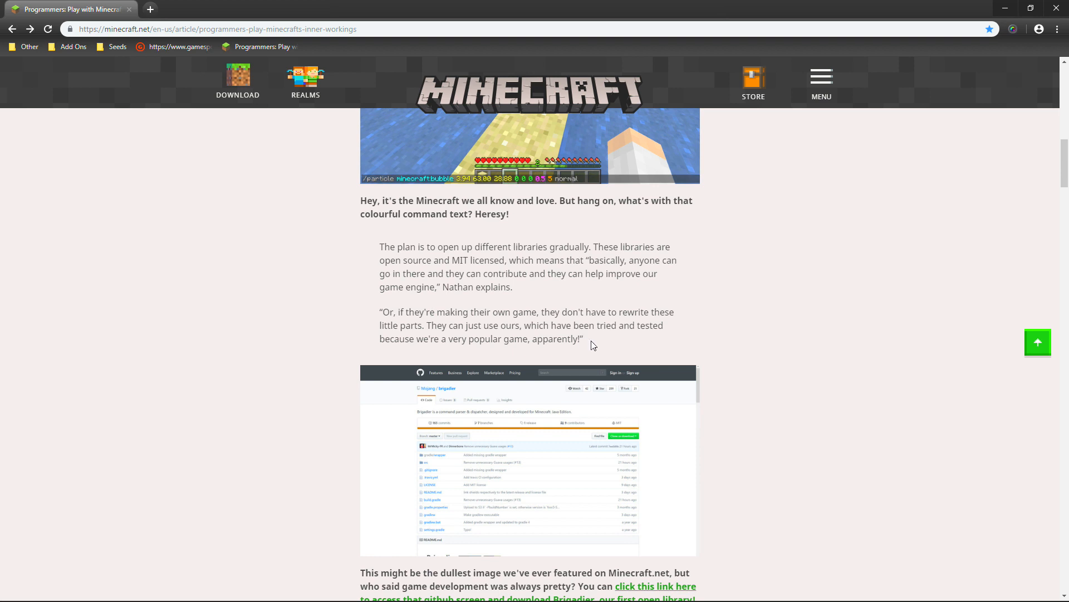
pyautogui.moveTo(634, 354)
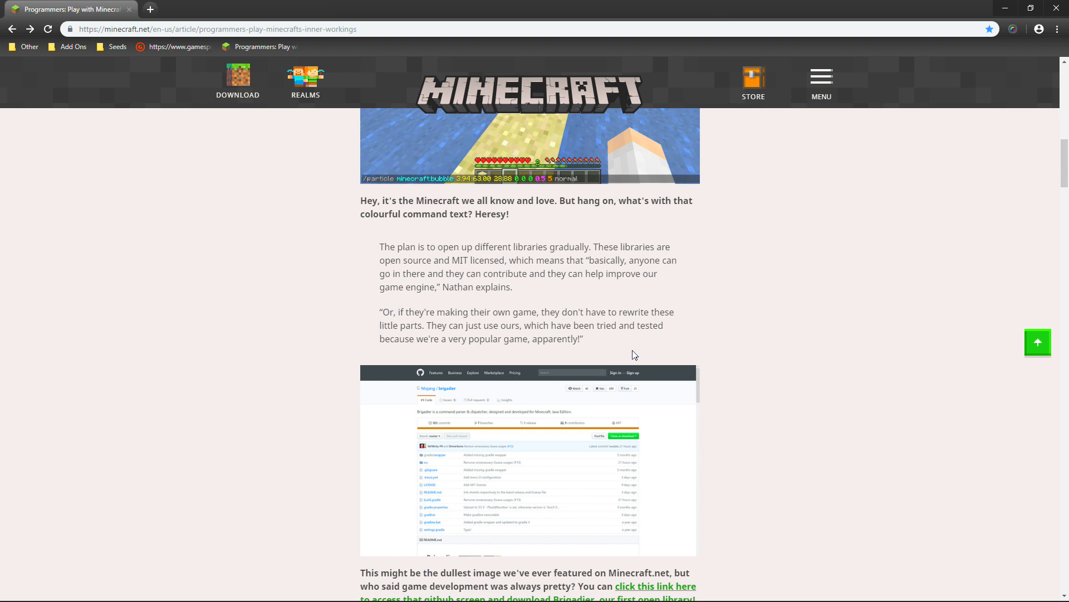
# Step: Scroll down to the Brigadier section and its command-suggestion screenshot gallery
pyautogui.scroll(-3)
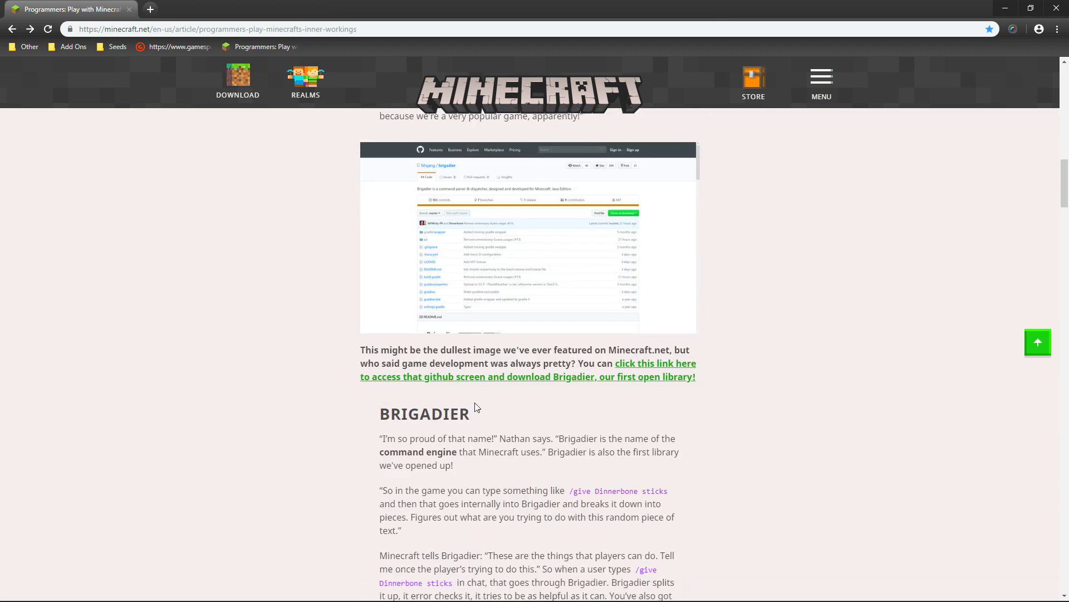
pyautogui.scroll(-3)
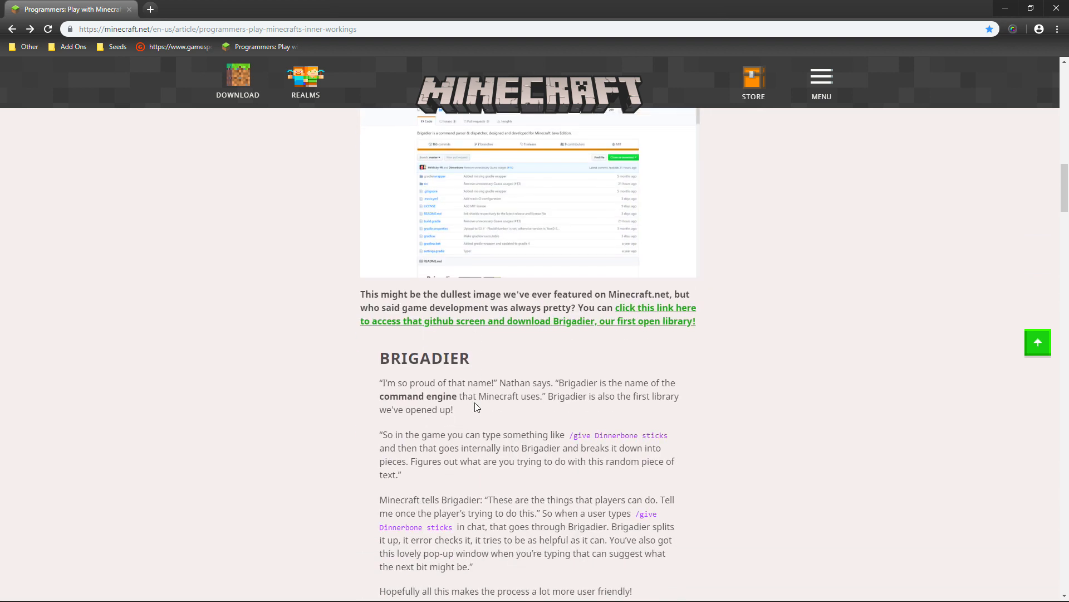
pyautogui.scroll(-3)
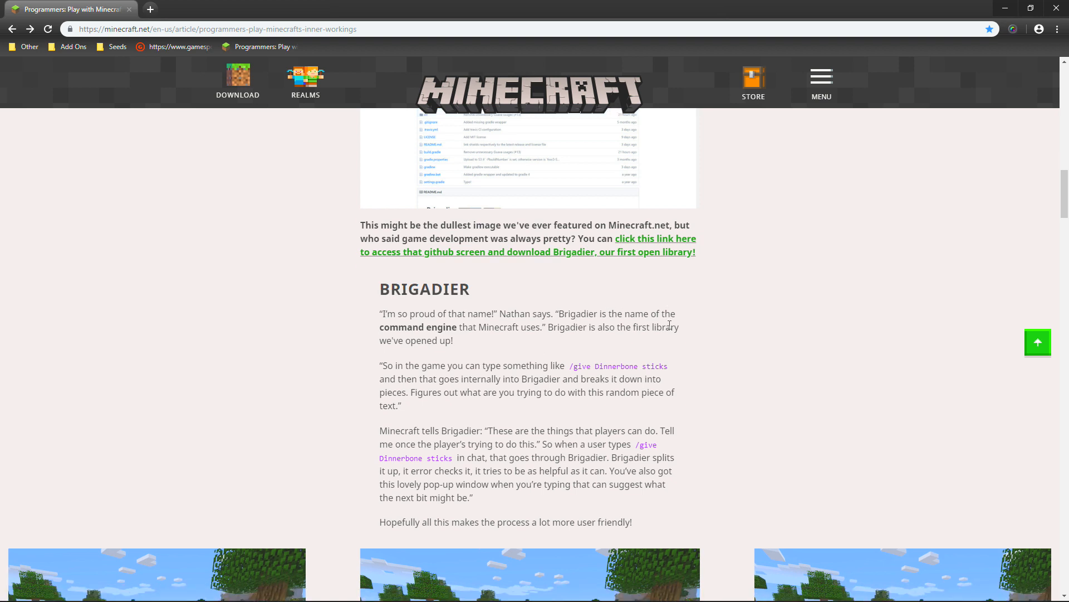
pyautogui.scroll(-3)
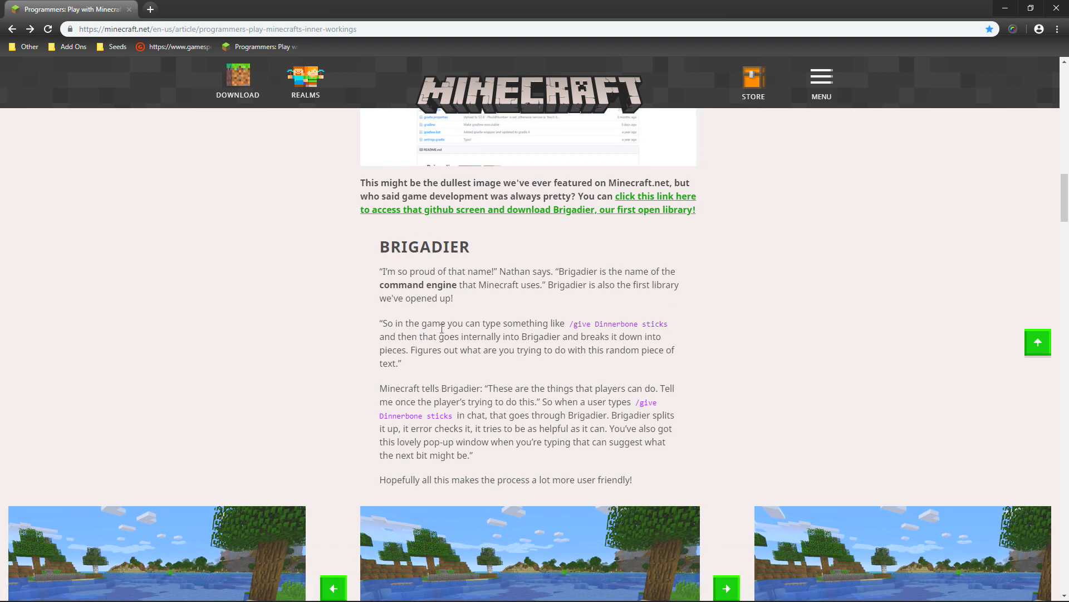
pyautogui.moveTo(534, 321)
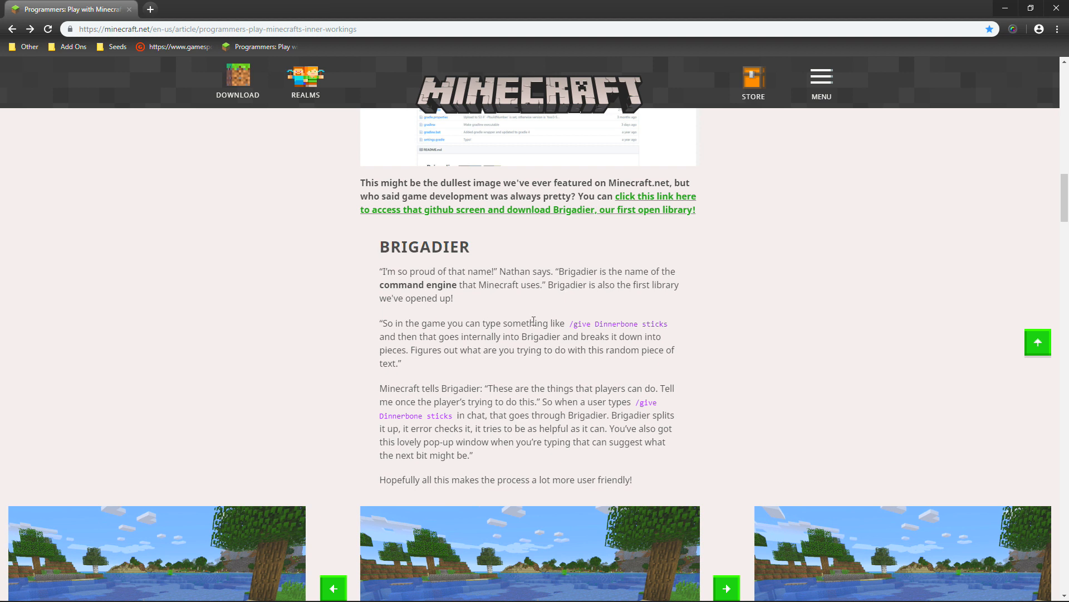
pyautogui.moveTo(503, 332)
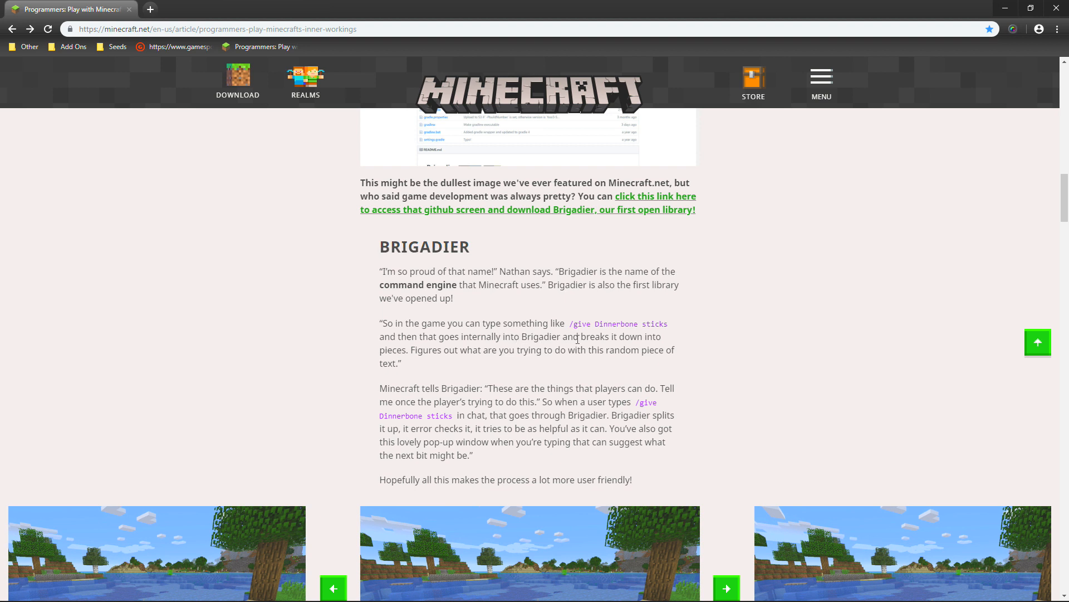
pyautogui.moveTo(443, 361)
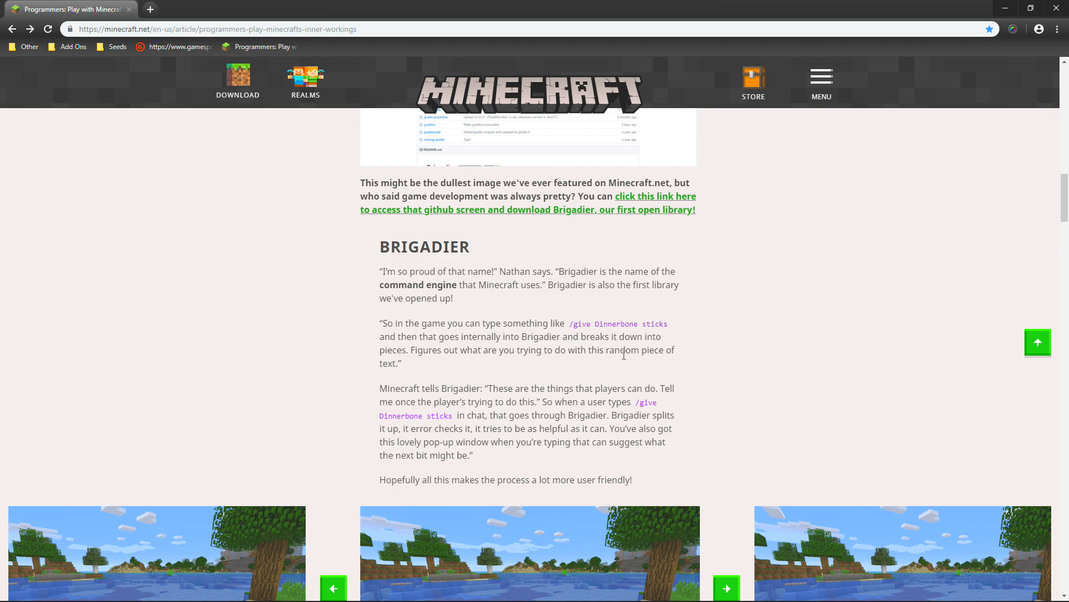
pyautogui.scroll(-3)
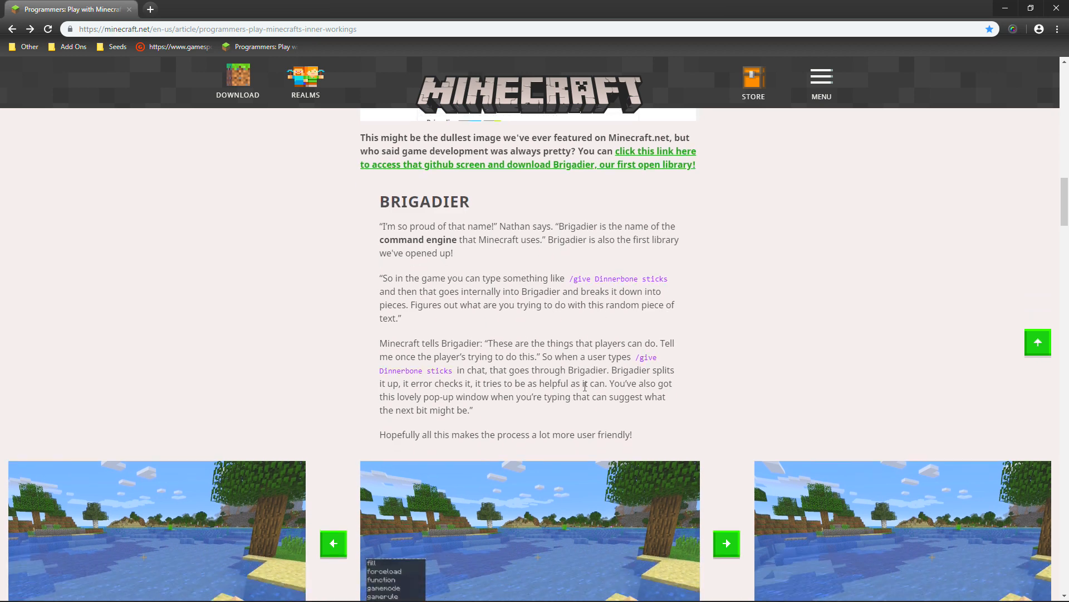
pyautogui.scroll(-3)
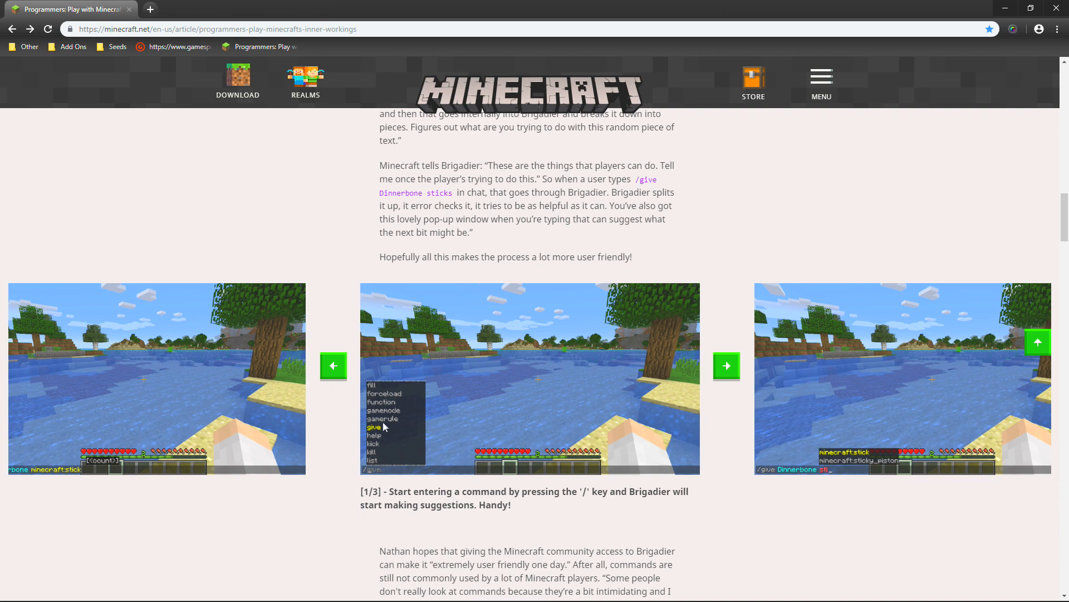
pyautogui.moveTo(446, 378)
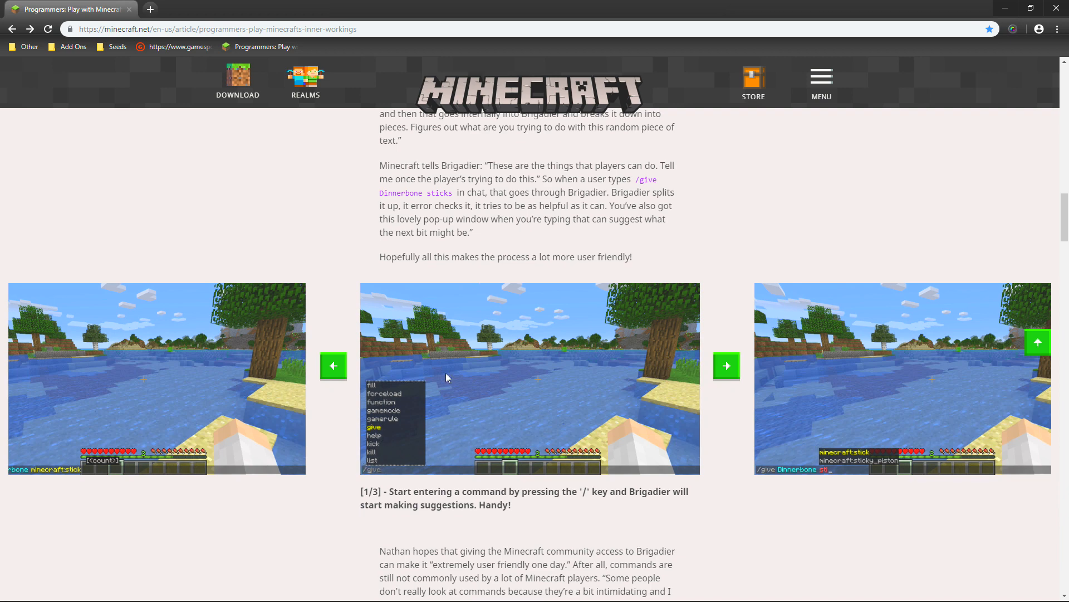
# Step: Cycle the Brigadier gallery through all three screenshots and return to slide 1/3
pyautogui.click(727, 366)
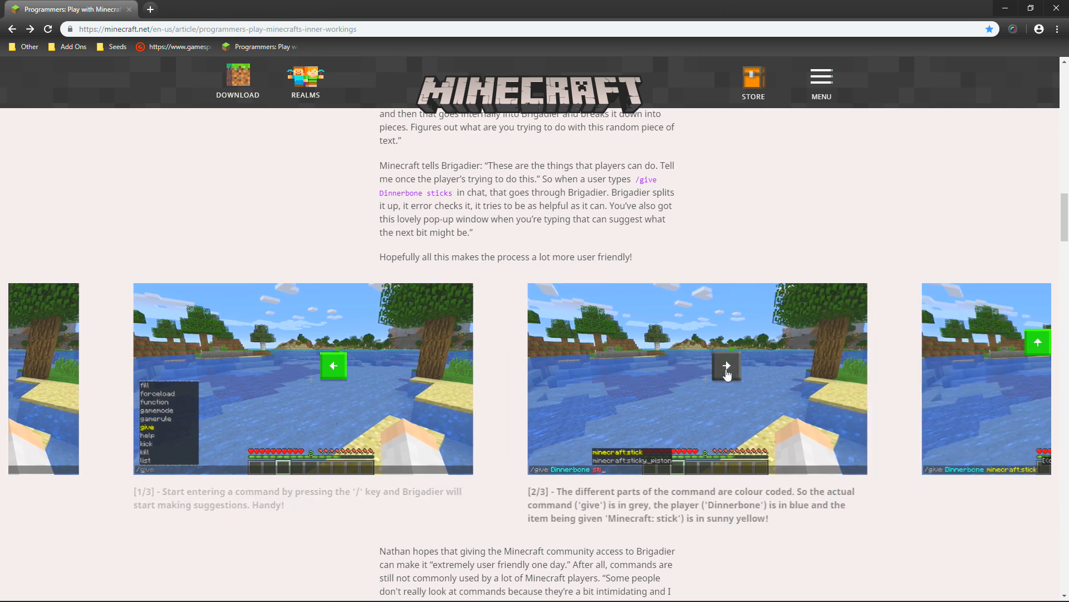
pyautogui.click(727, 367)
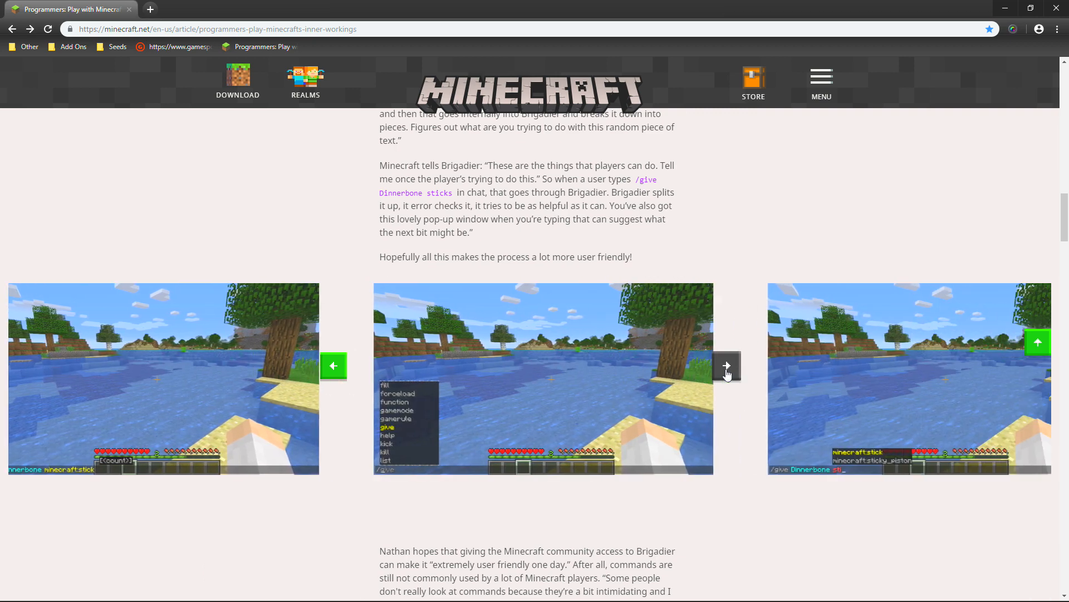
pyautogui.click(726, 367)
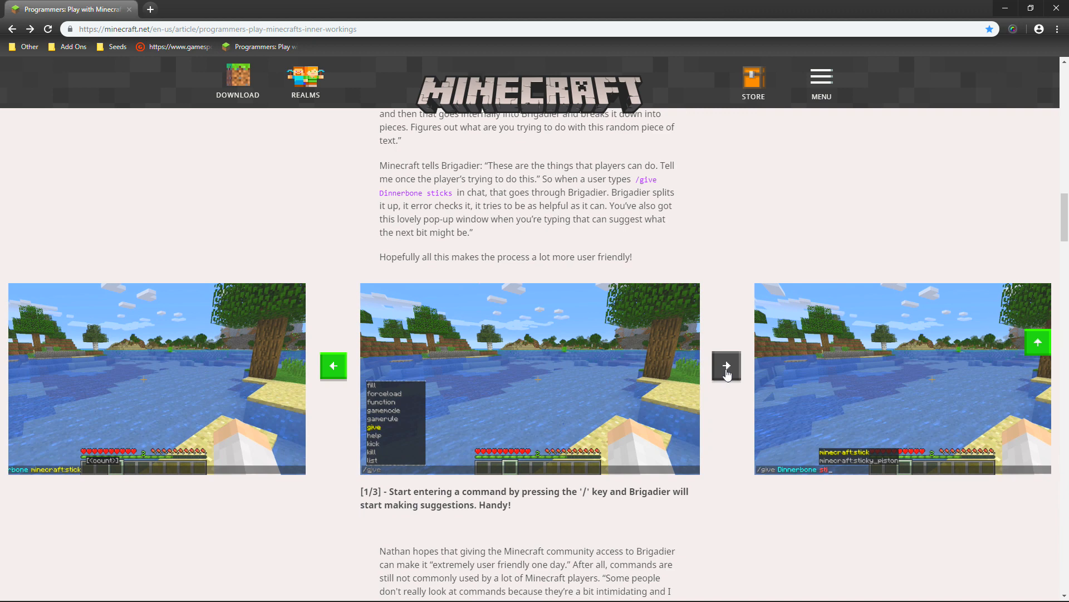
pyautogui.click(727, 365)
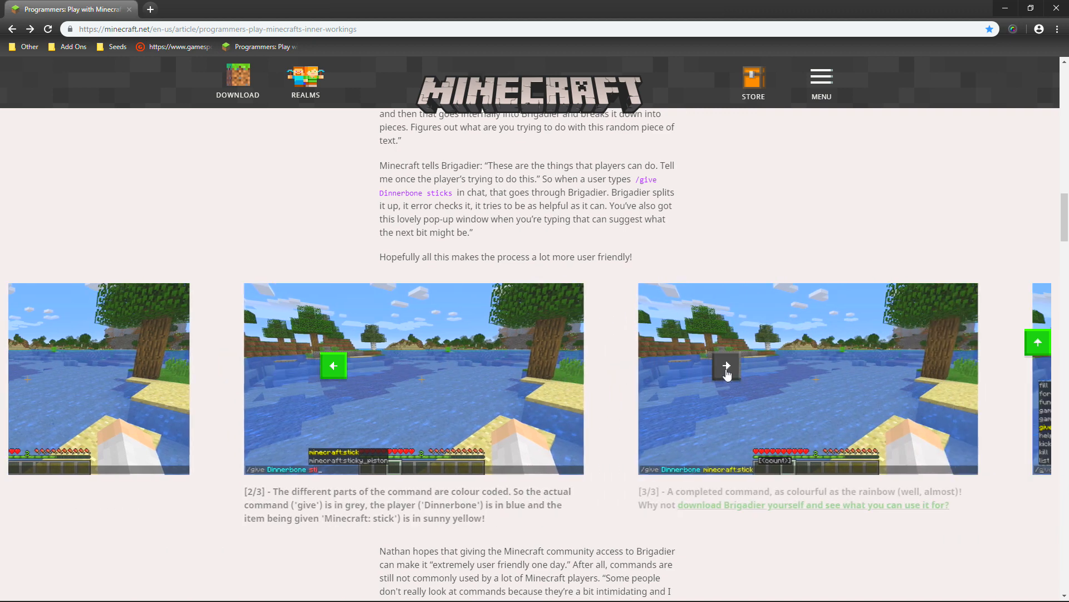
pyautogui.click(333, 365)
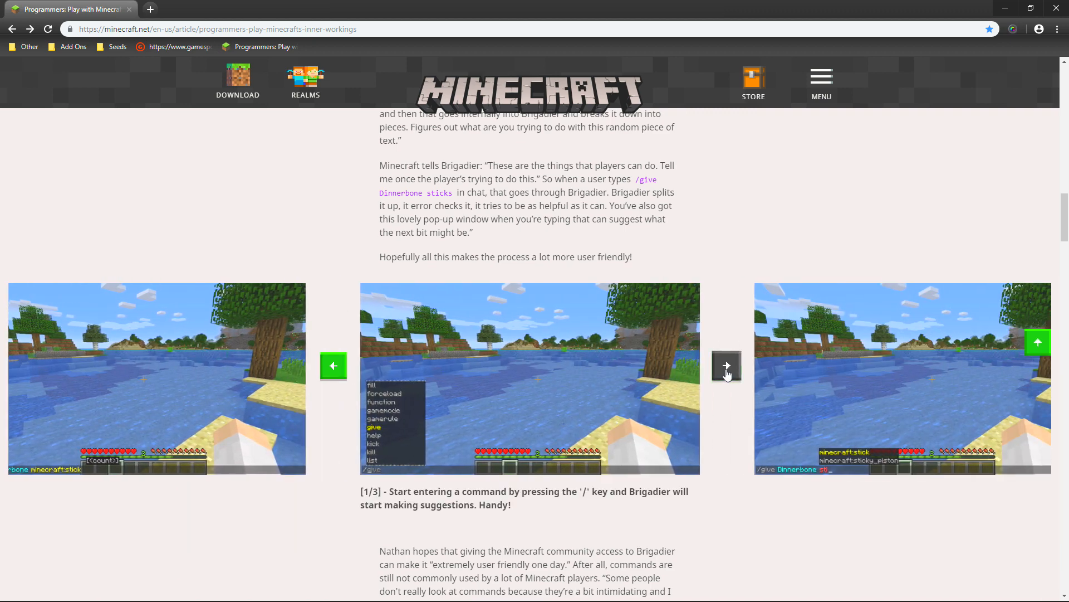
pyautogui.click(726, 365)
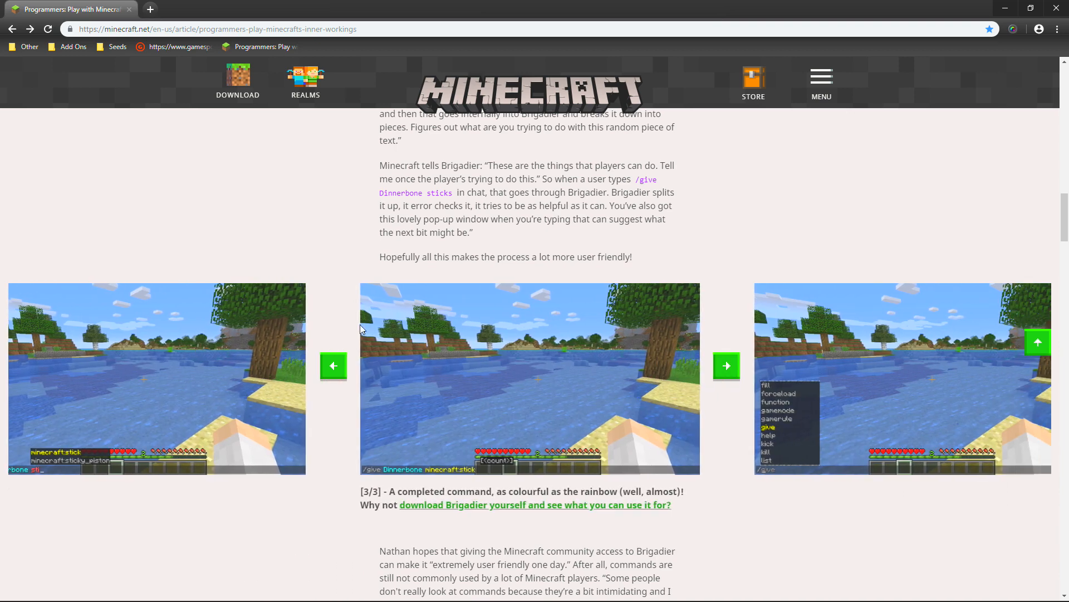
pyautogui.click(334, 366)
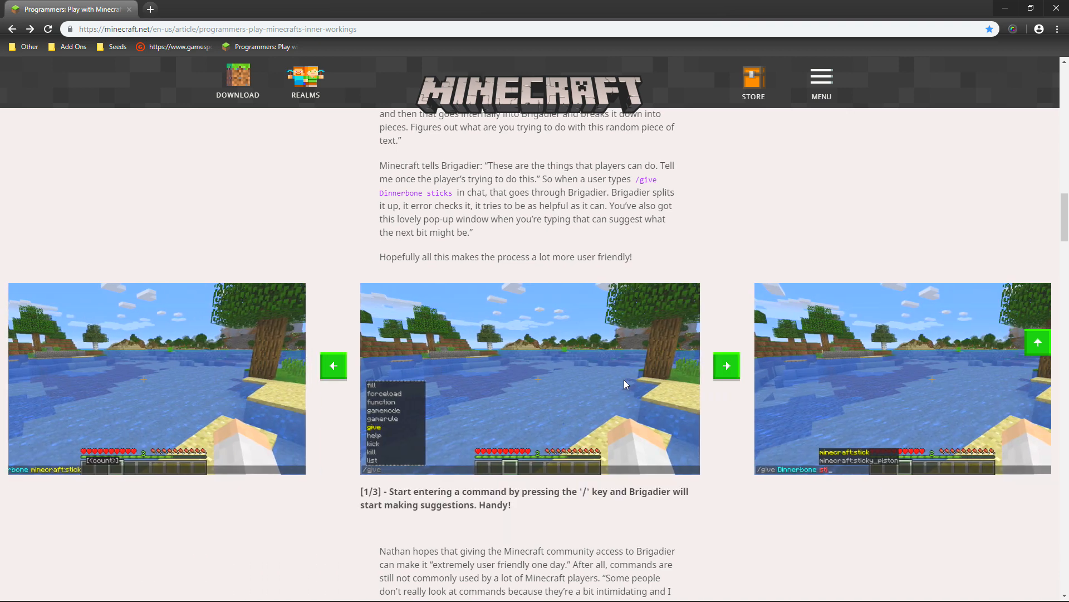
pyautogui.scroll(-3)
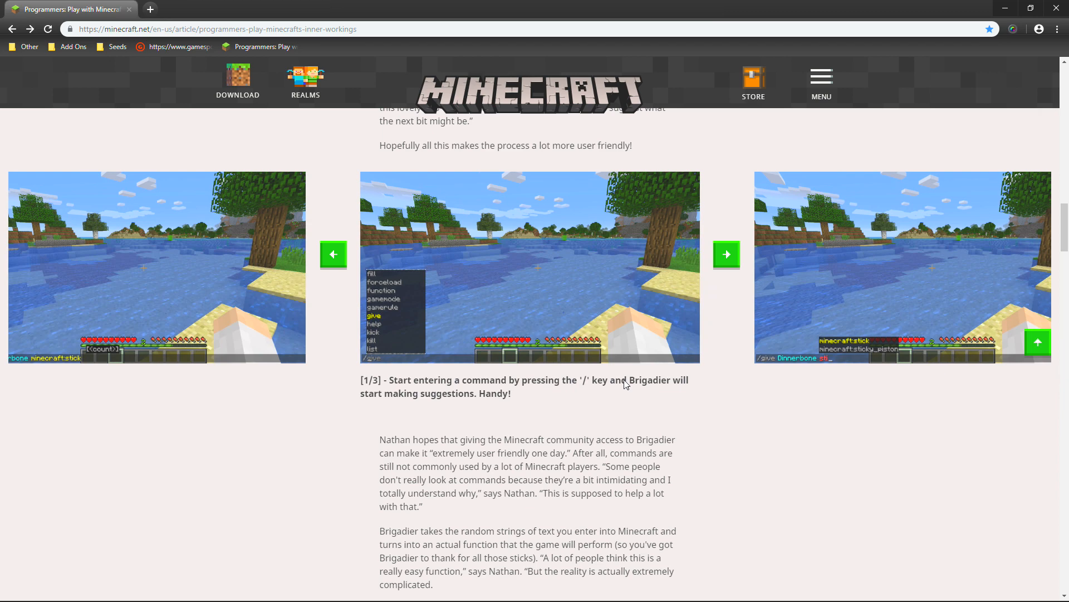
pyautogui.scroll(-3)
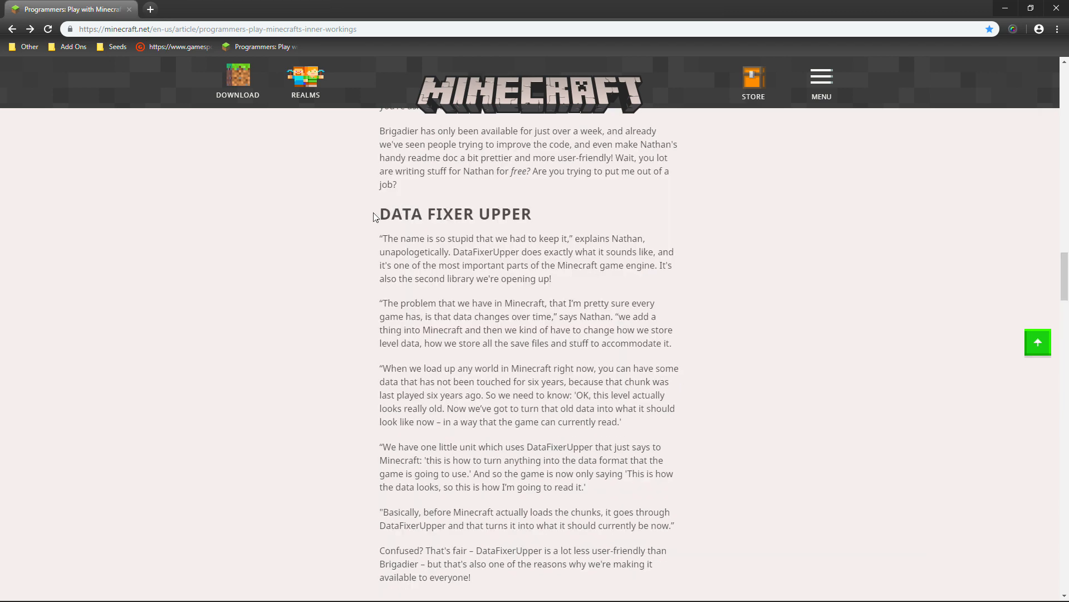
pyautogui.doubleClick(454, 214)
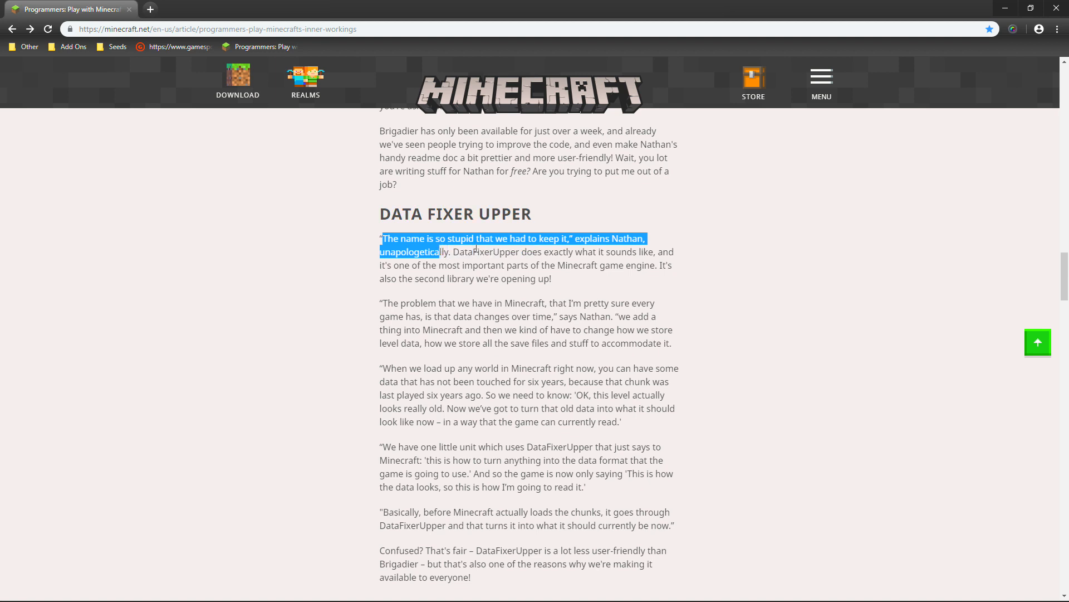
pyautogui.click(555, 251)
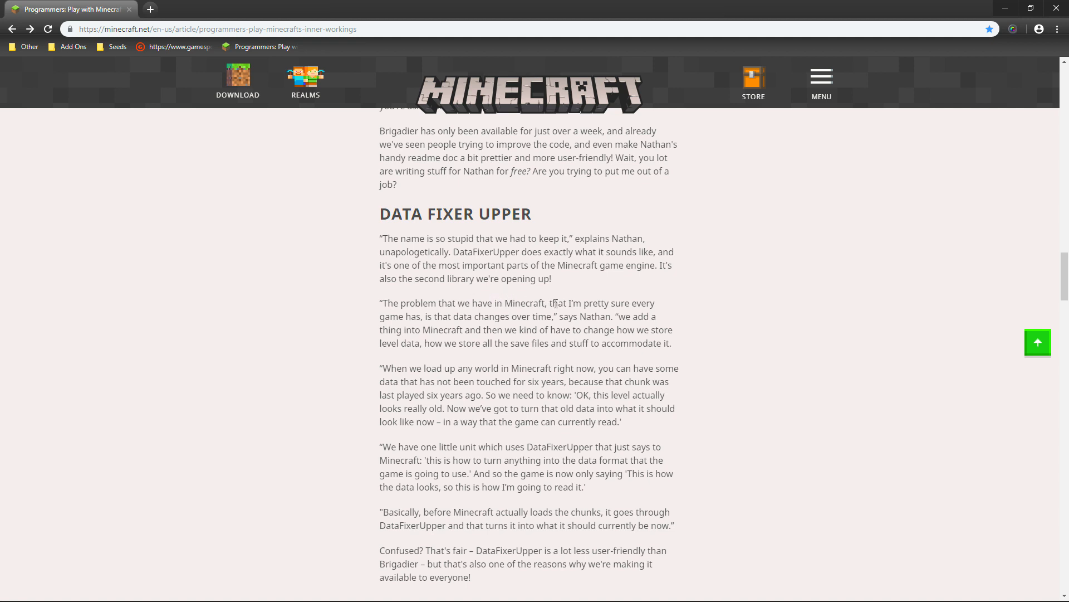
pyautogui.moveTo(434, 311)
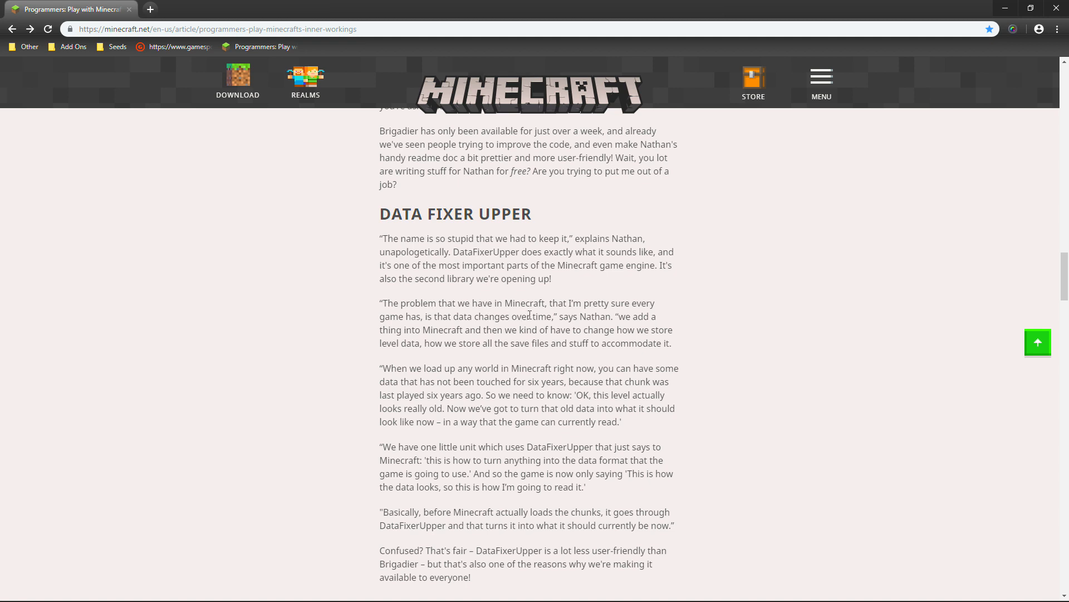
pyautogui.moveTo(612, 314)
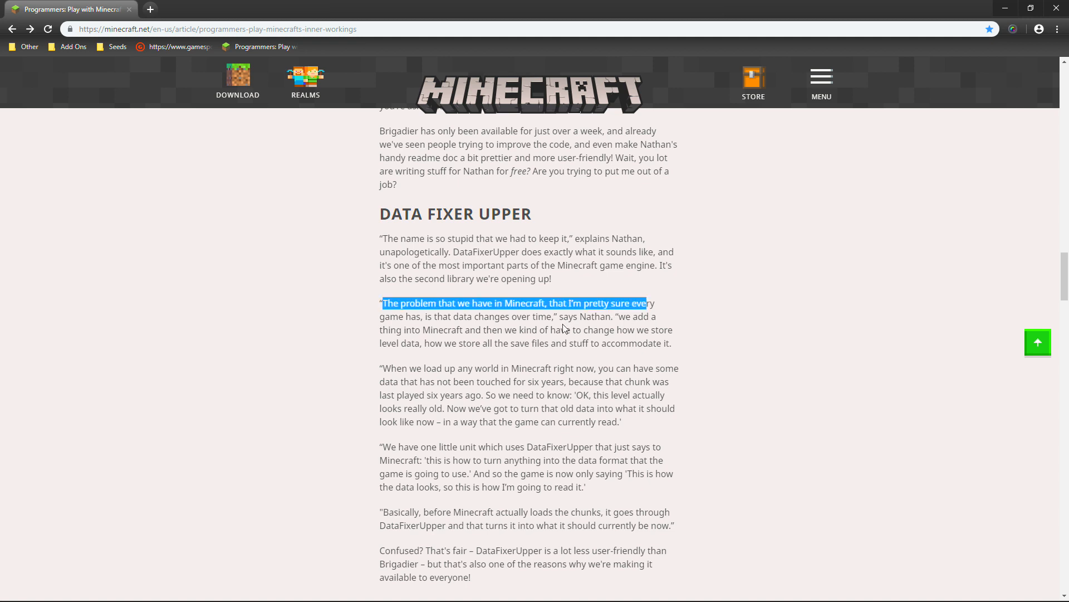
pyautogui.moveTo(469, 327)
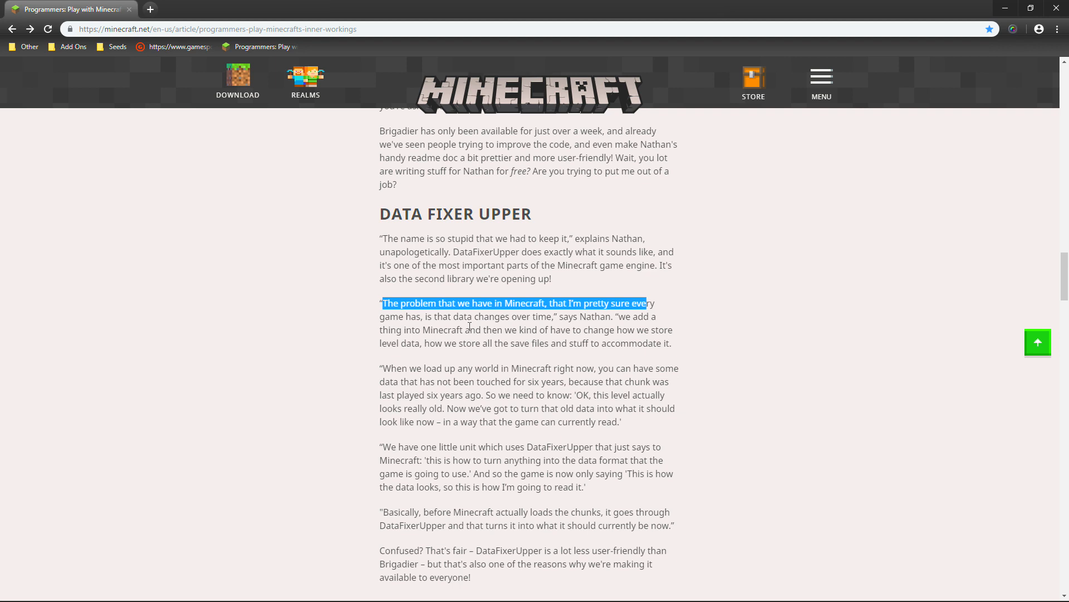
pyautogui.moveTo(524, 368)
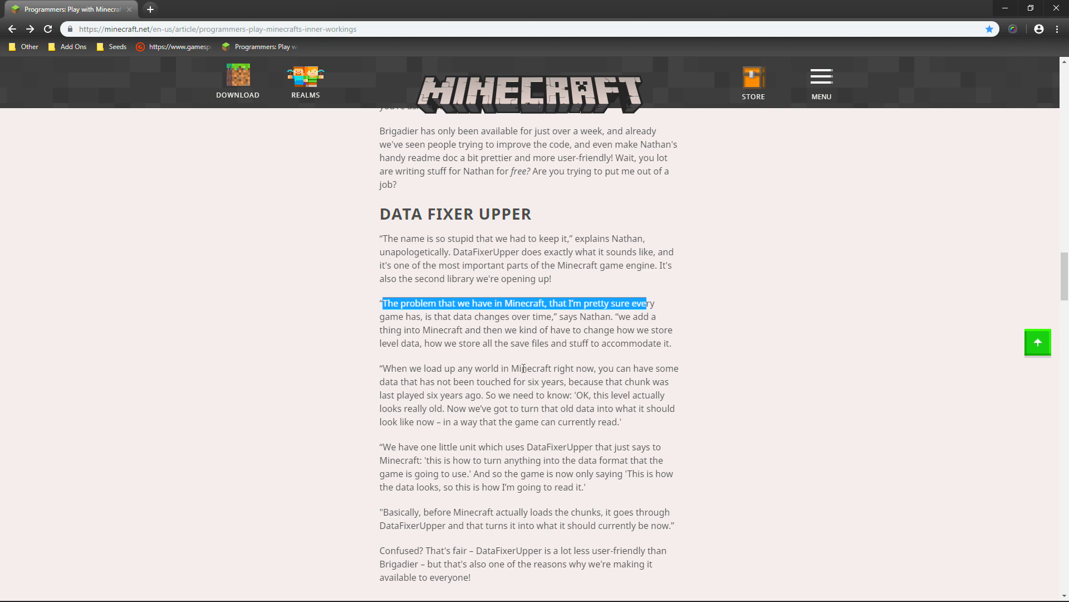
pyautogui.moveTo(657, 368)
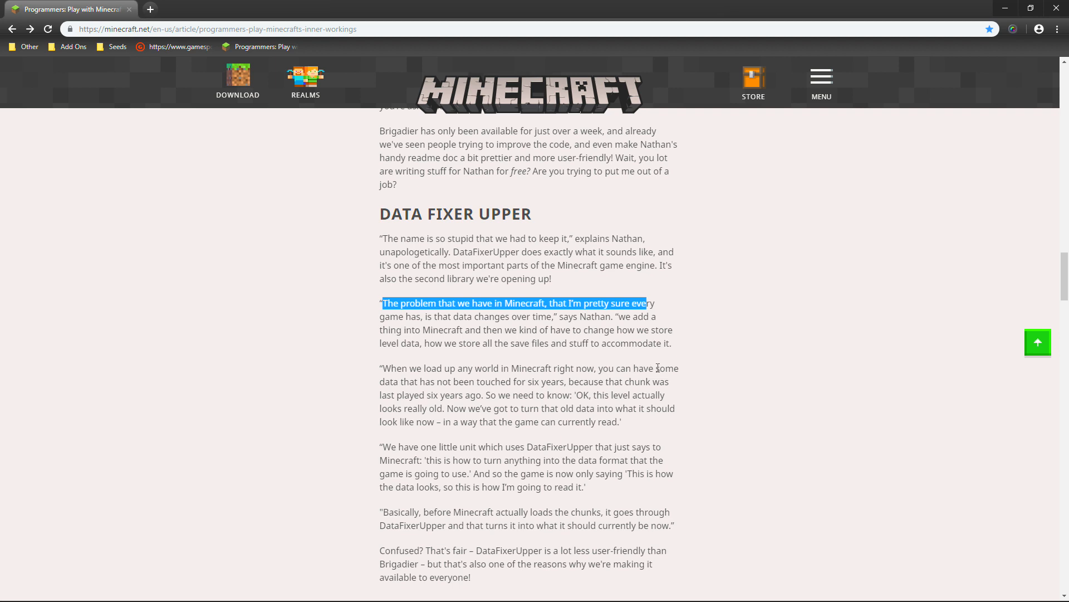
pyautogui.moveTo(475, 382)
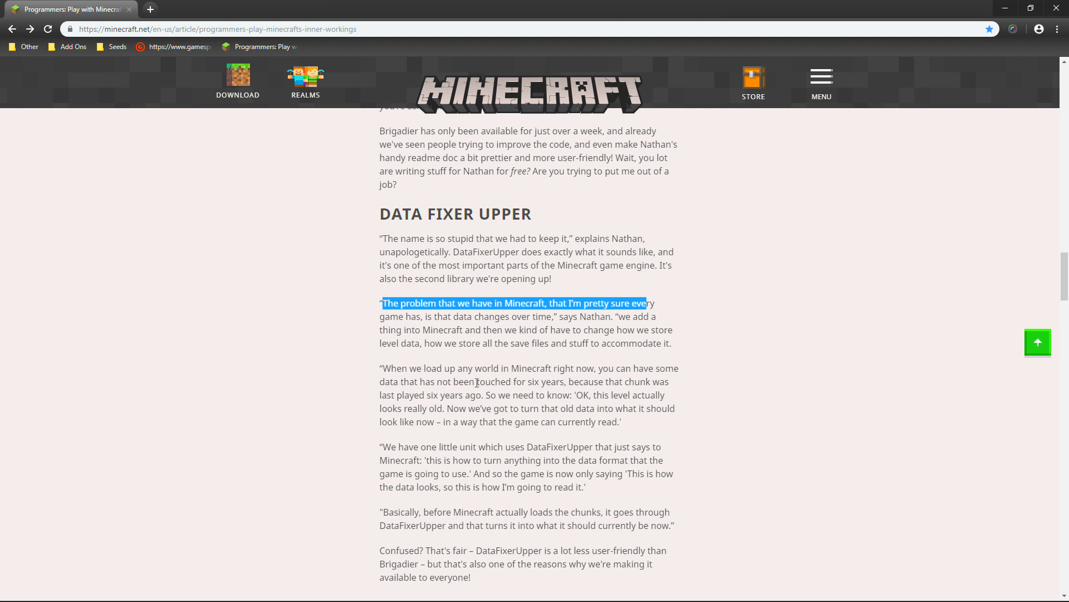
pyautogui.moveTo(587, 381)
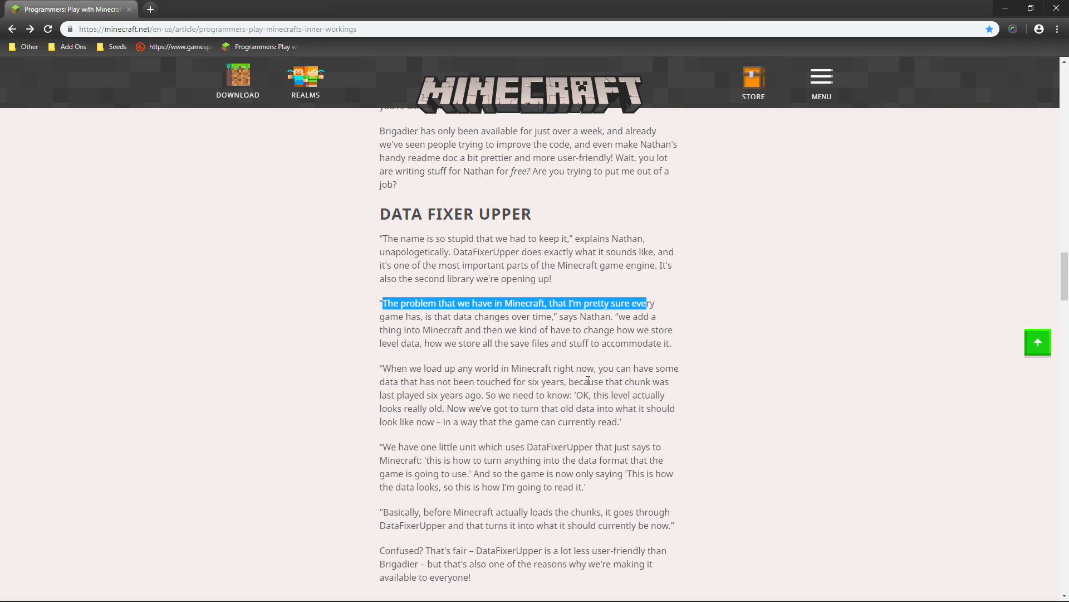
pyautogui.scroll(-3)
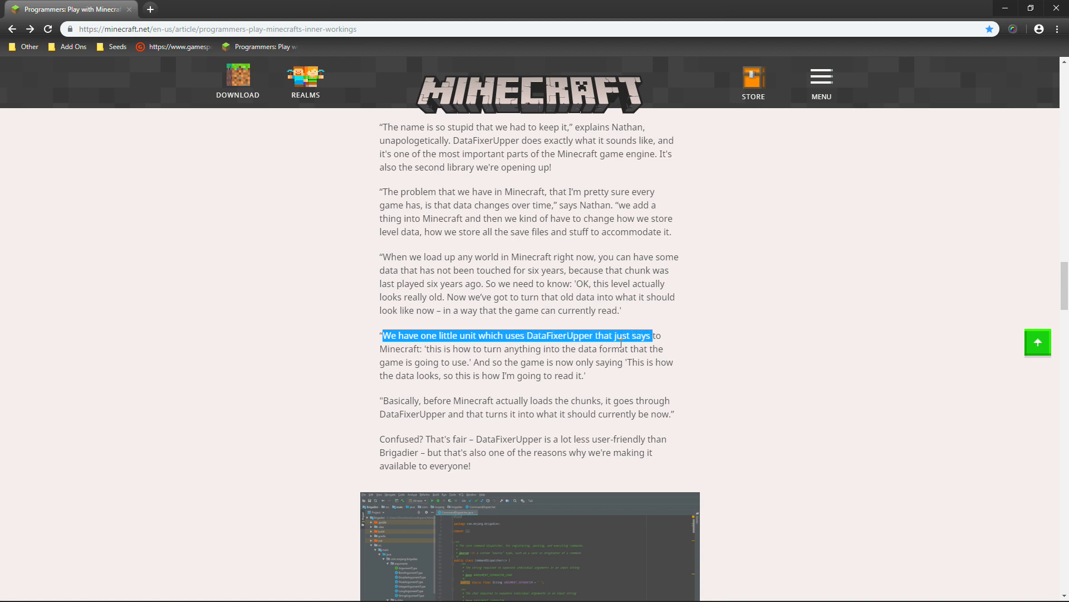
pyautogui.click(532, 349)
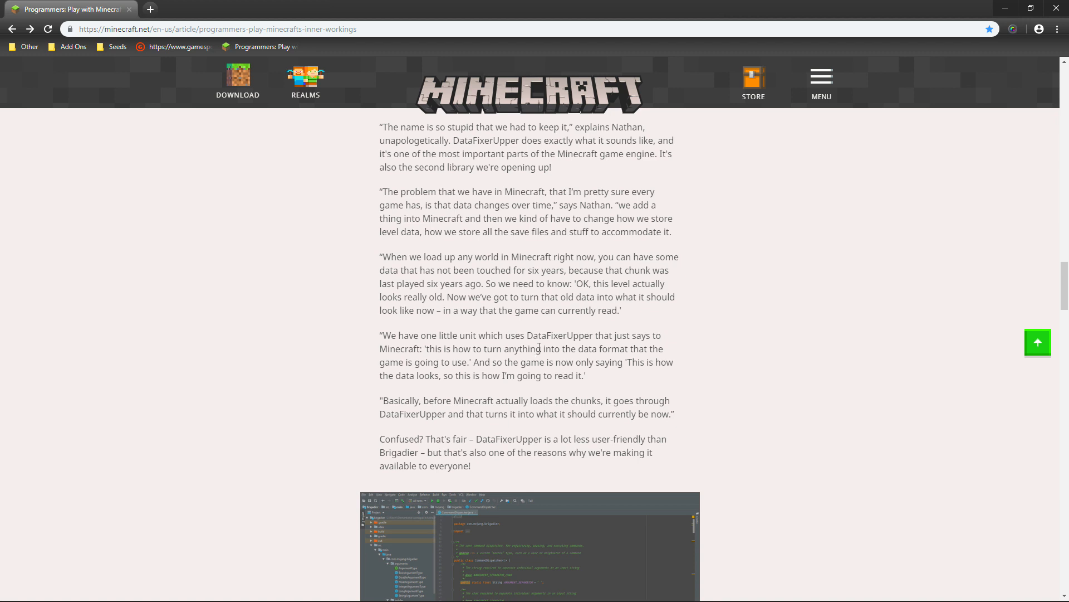
pyautogui.scroll(3)
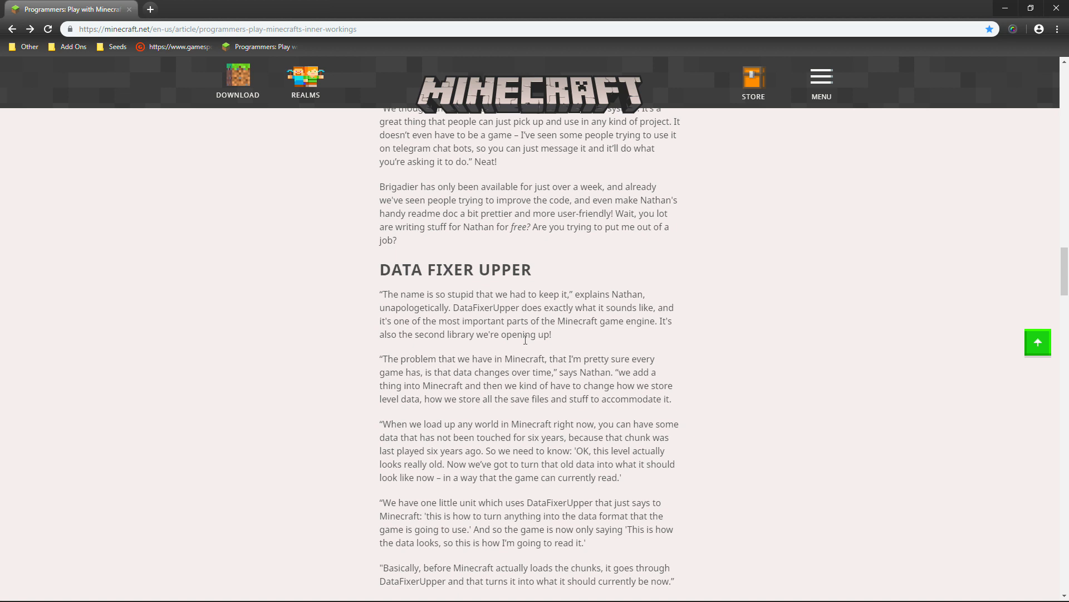
pyautogui.scroll(-3)
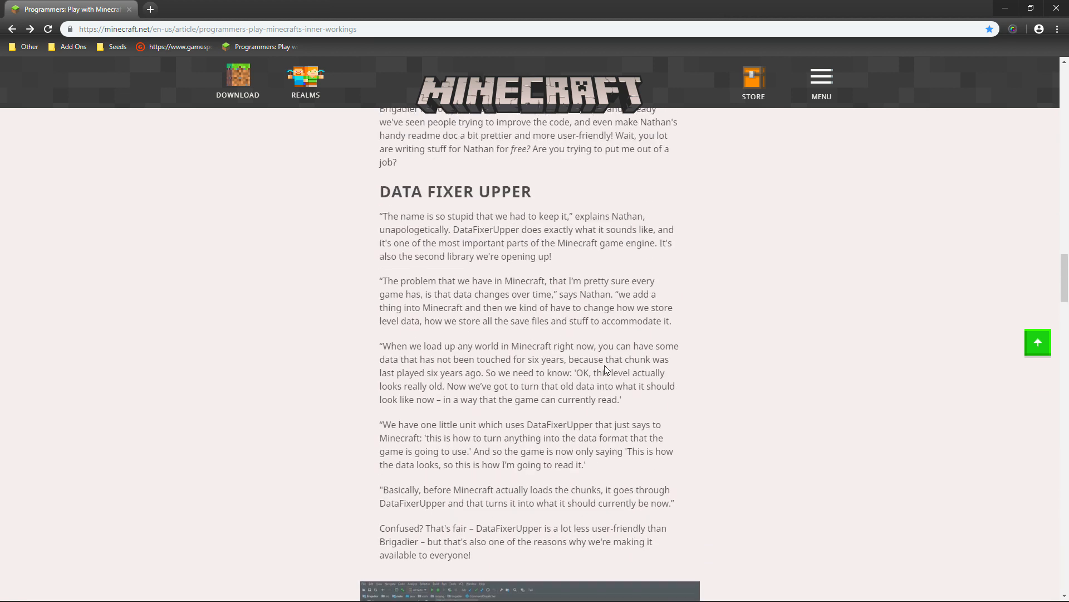
pyautogui.scroll(3)
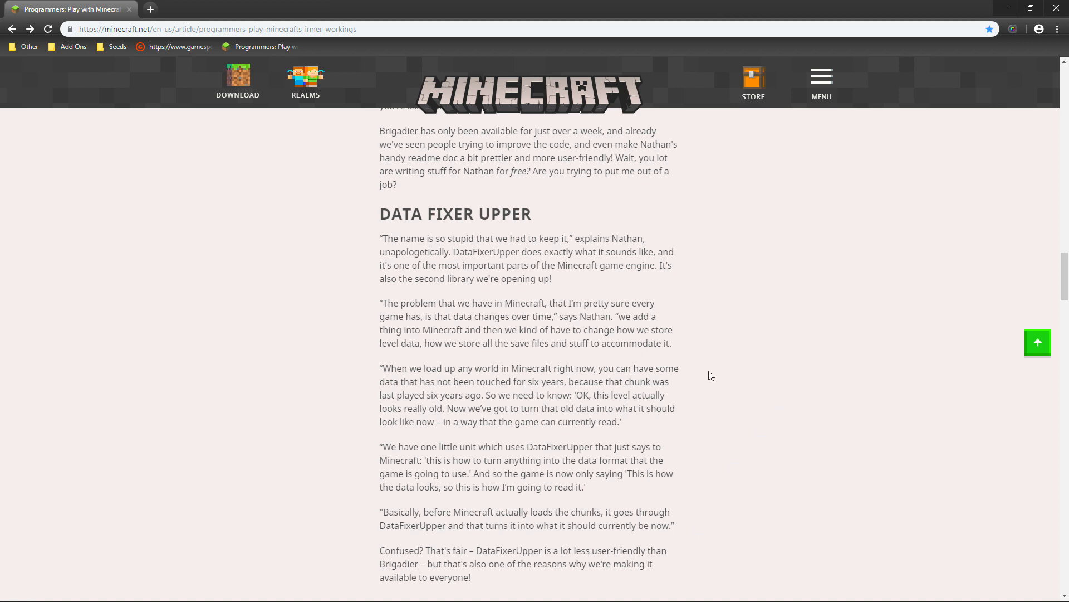
pyautogui.moveTo(438, 376)
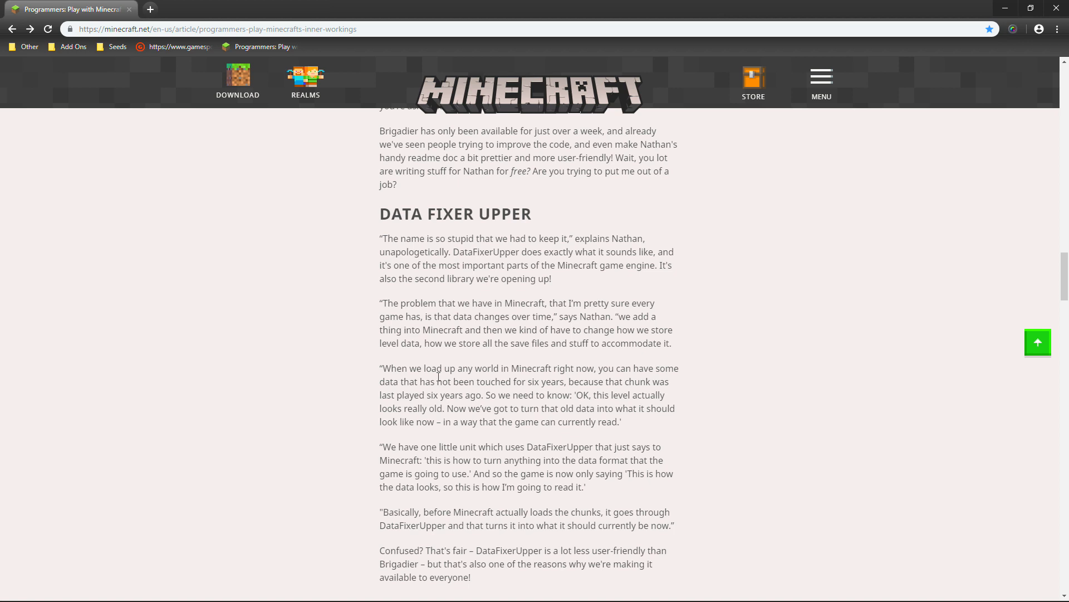
# Step: Scroll down to the DOWNLOAD BRIGADIER and DOWNLOAD DATA FIXER UPPER links, then back up to the Brigadier paragraphs
pyautogui.scroll(-3)
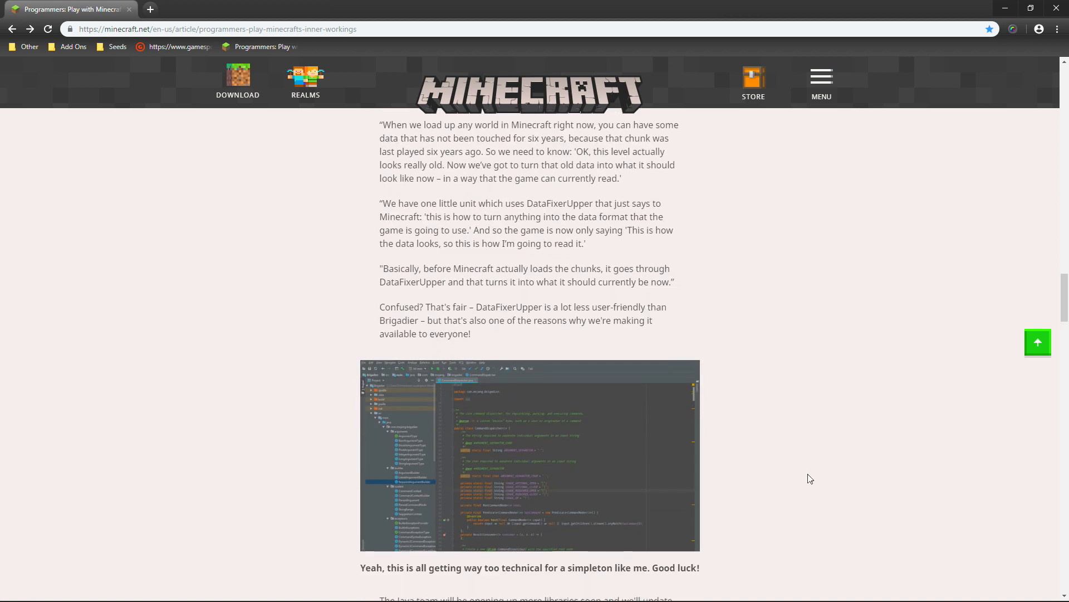
pyautogui.scroll(-3)
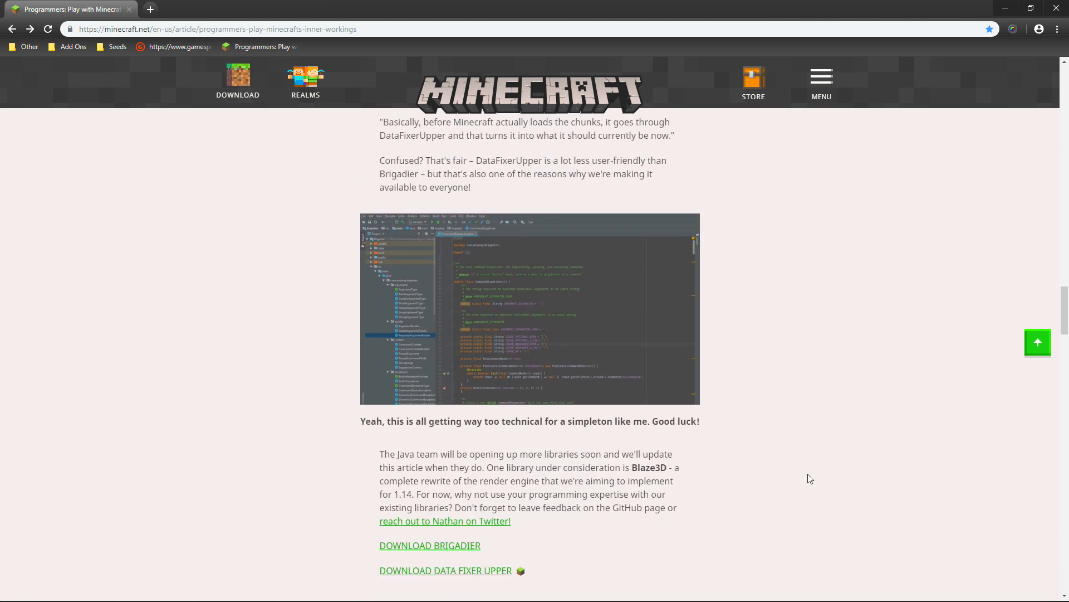
pyautogui.scroll(-3)
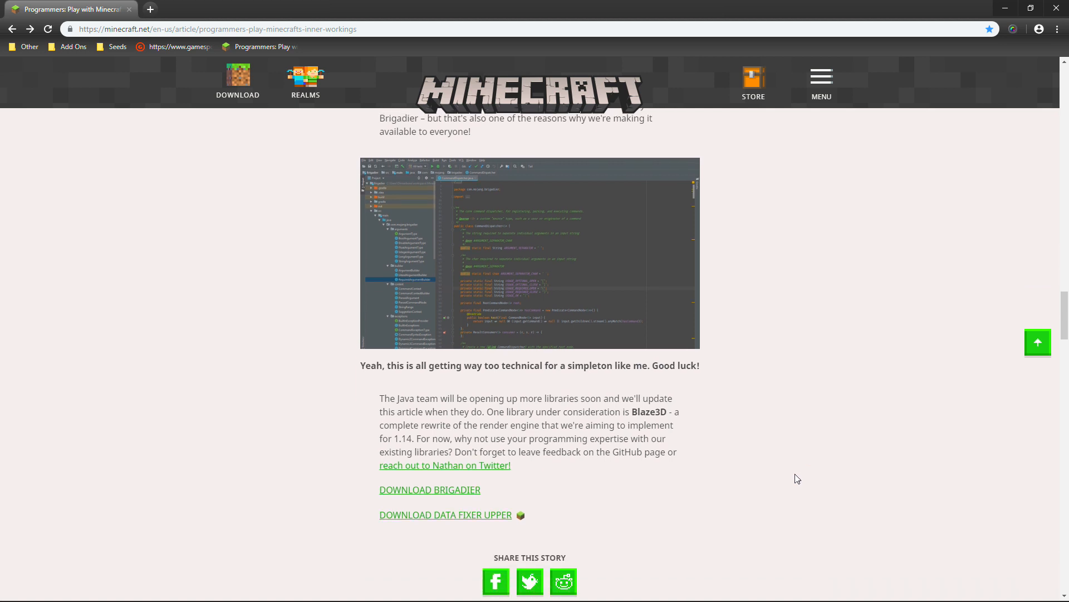
pyautogui.moveTo(677, 289)
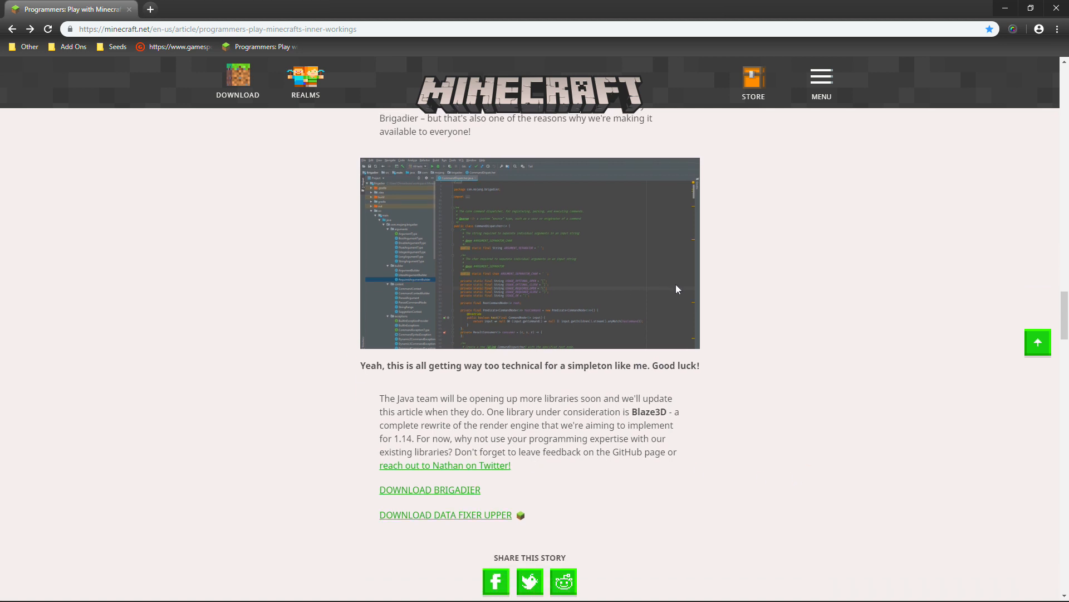
pyautogui.moveTo(534, 496)
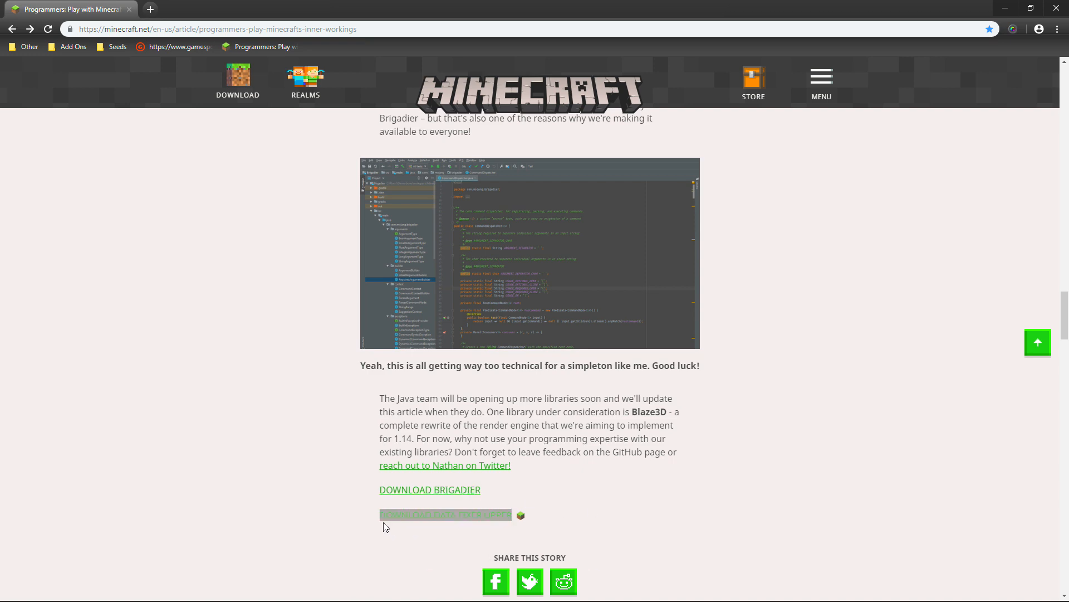
pyautogui.scroll(3)
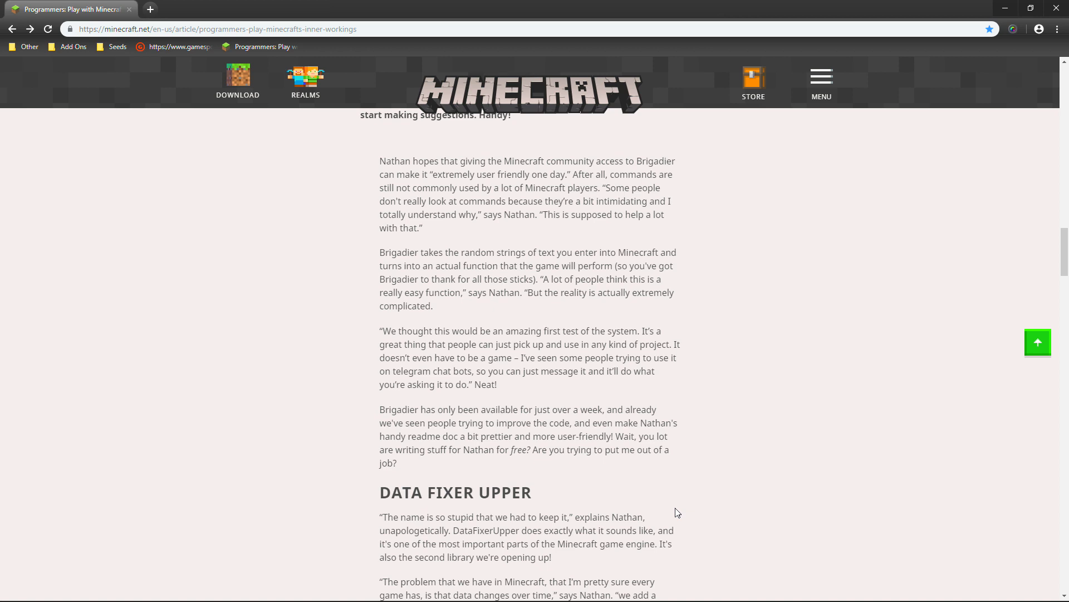
# Step: Scroll up to the article headline, then back down to the Brigadier heading with its GitHub screenshot
pyautogui.scroll(3)
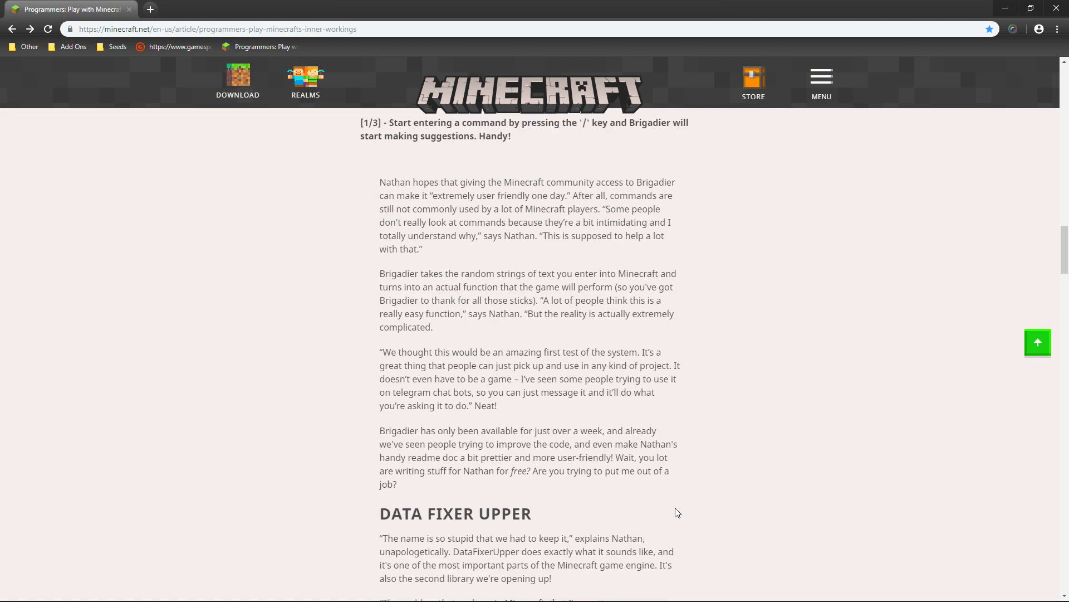
pyautogui.scroll(3)
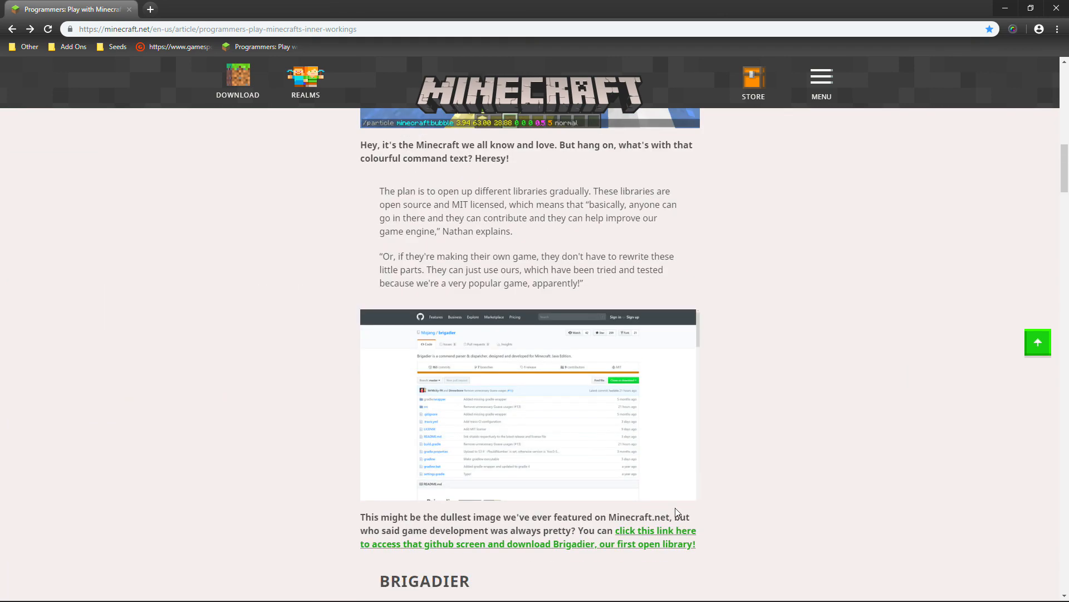
pyautogui.scroll(3)
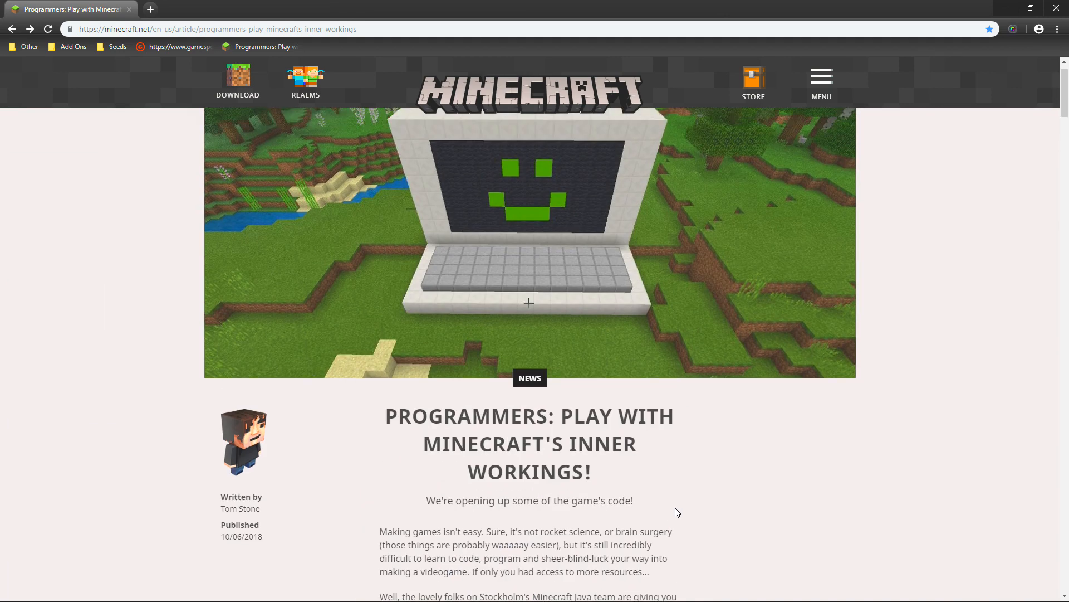
pyautogui.scroll(-3)
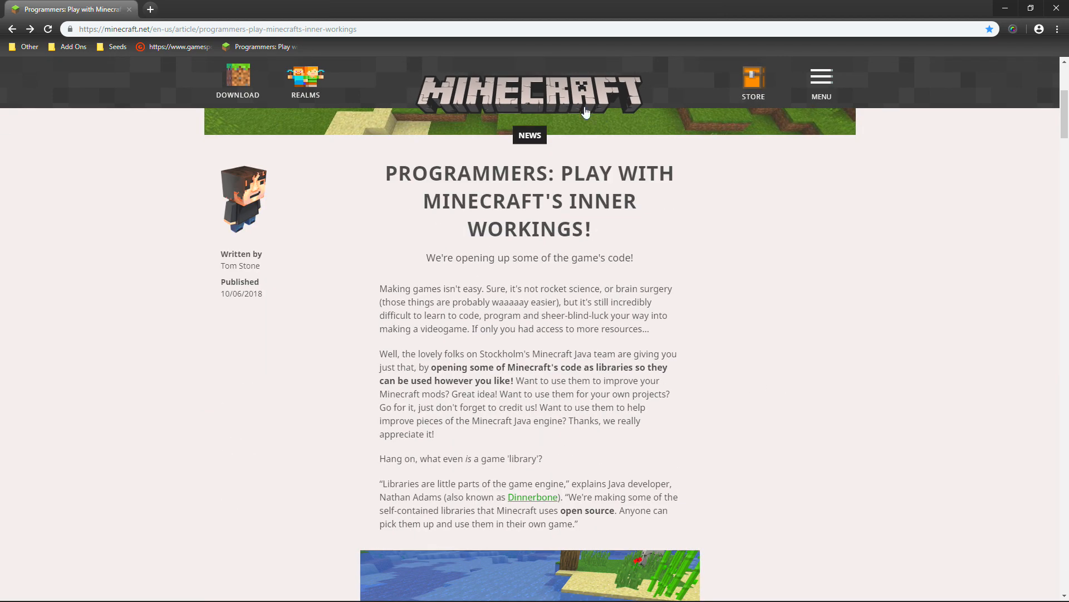
pyautogui.moveTo(572, 175)
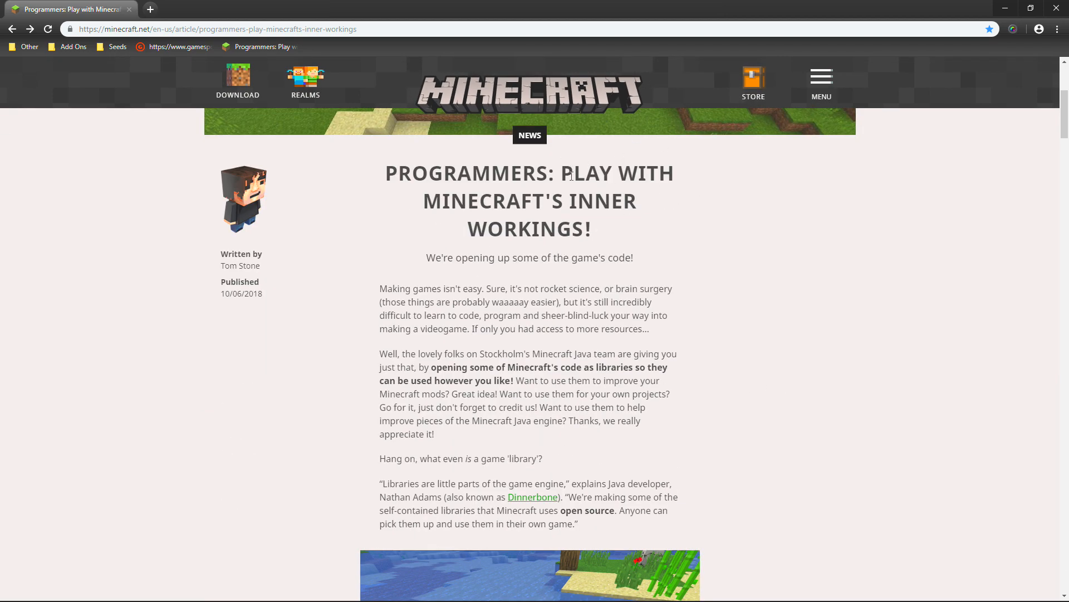
pyautogui.scroll(-3)
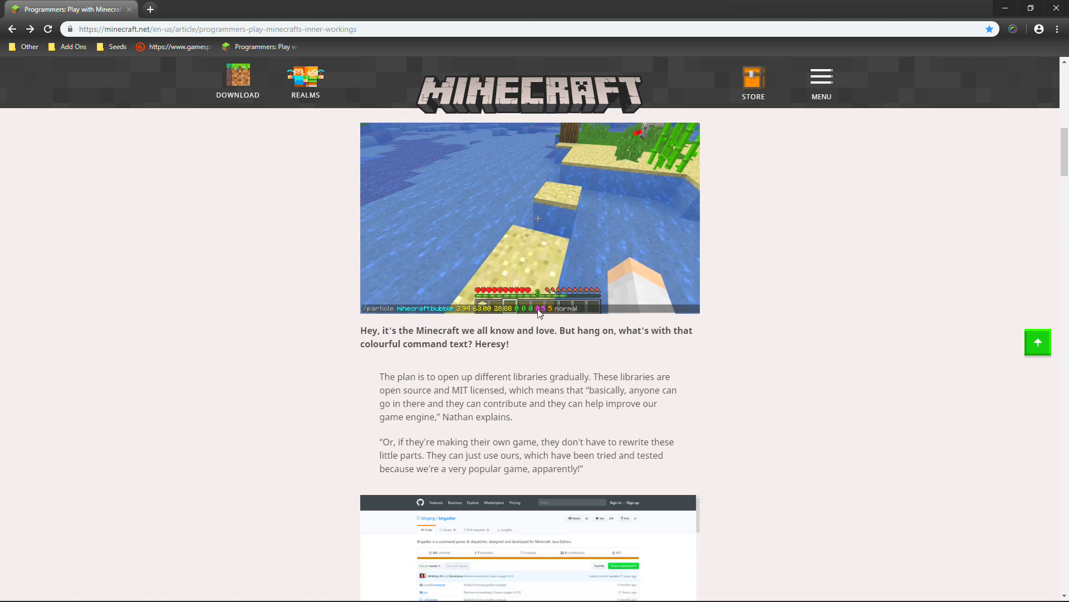
pyautogui.scroll(-3)
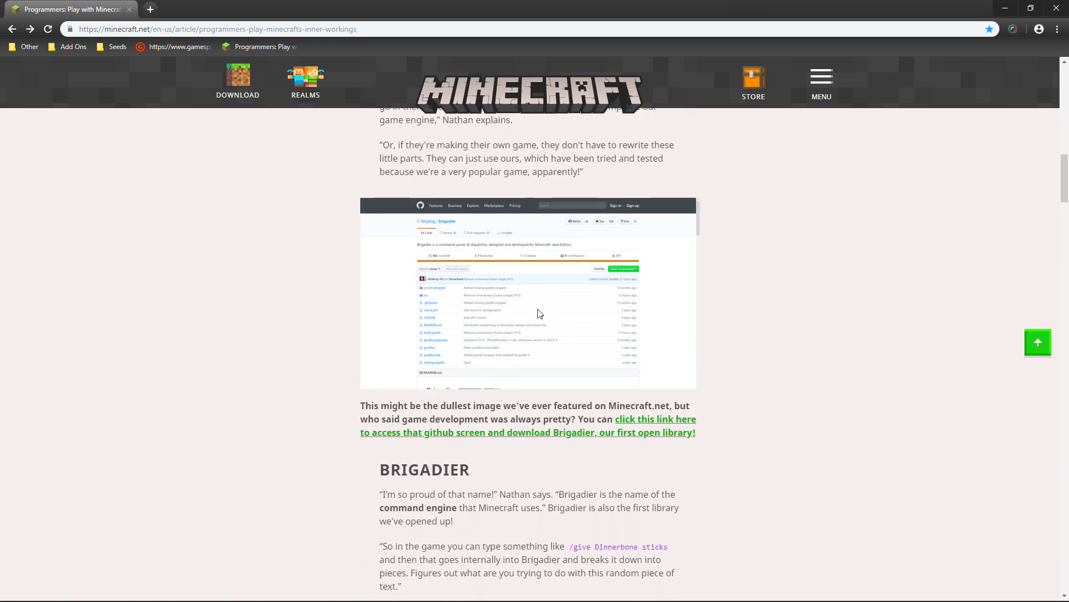